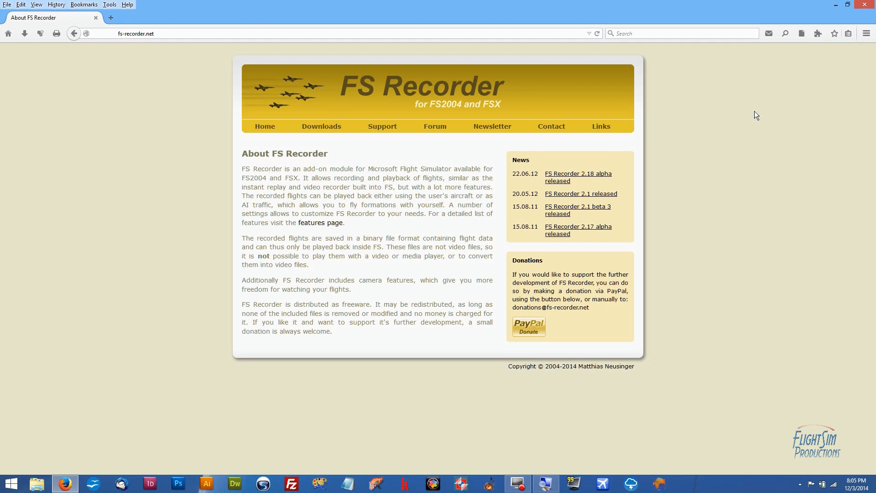
{"action": "mouse_move", "coordinate": [245, 180]}
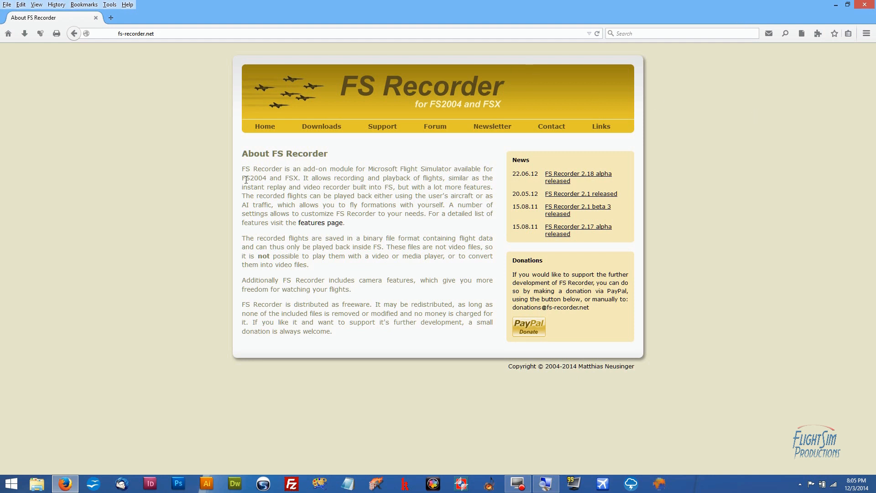
{"action": "mouse_move", "coordinate": [152, 127]}
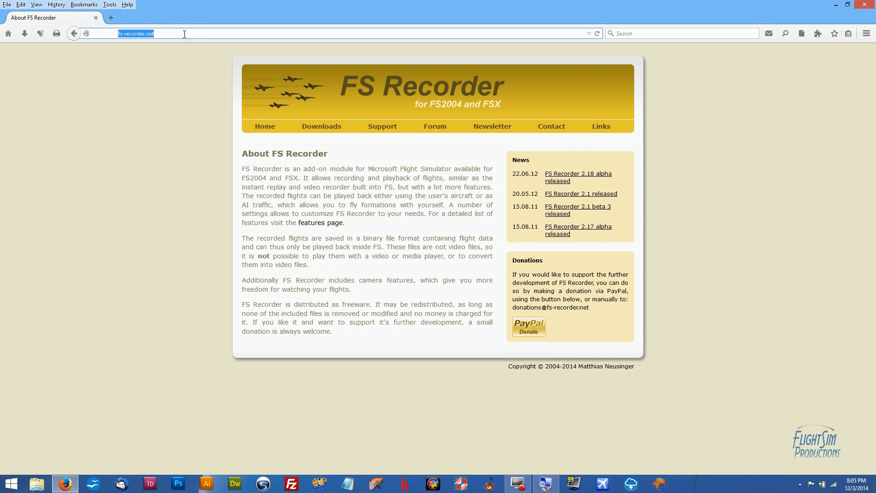
{"action": "mouse_move", "coordinate": [159, 96]}
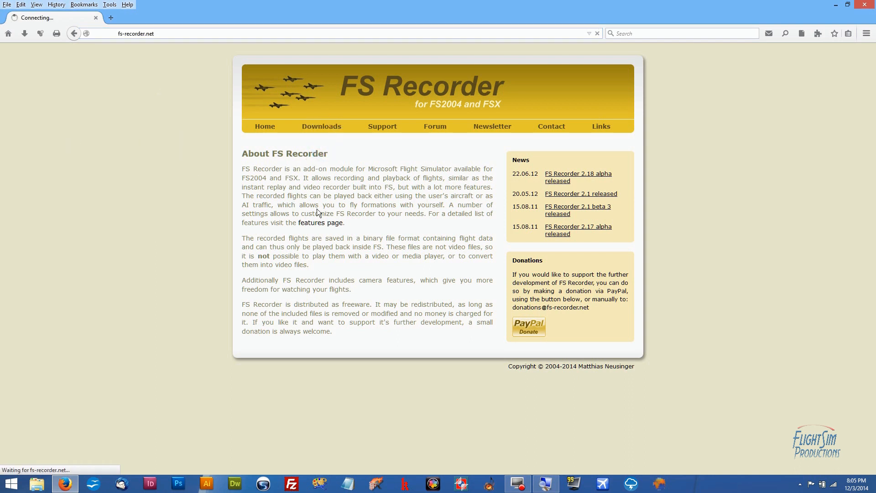
Download FSRecorder_FSX_2-1.zip from the downloads page, choosing Save File and confirming
{"action": "left_click", "coordinate": [321, 125]}
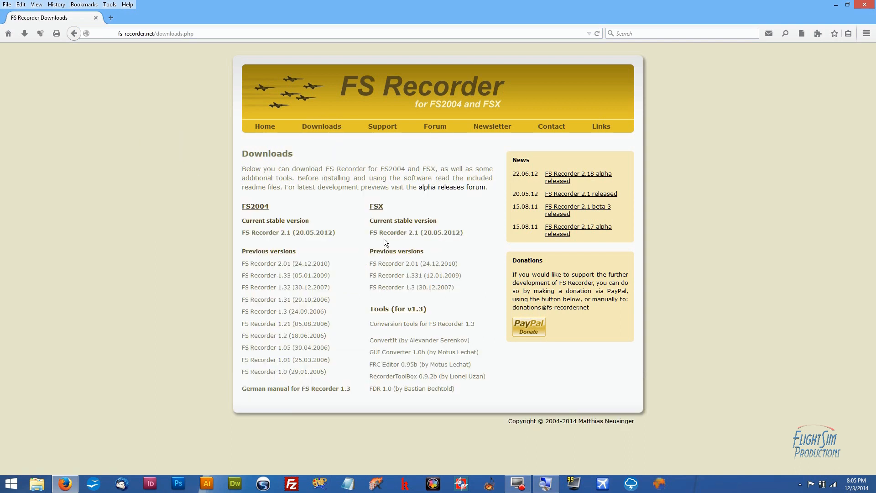
{"action": "left_click", "coordinate": [390, 233]}
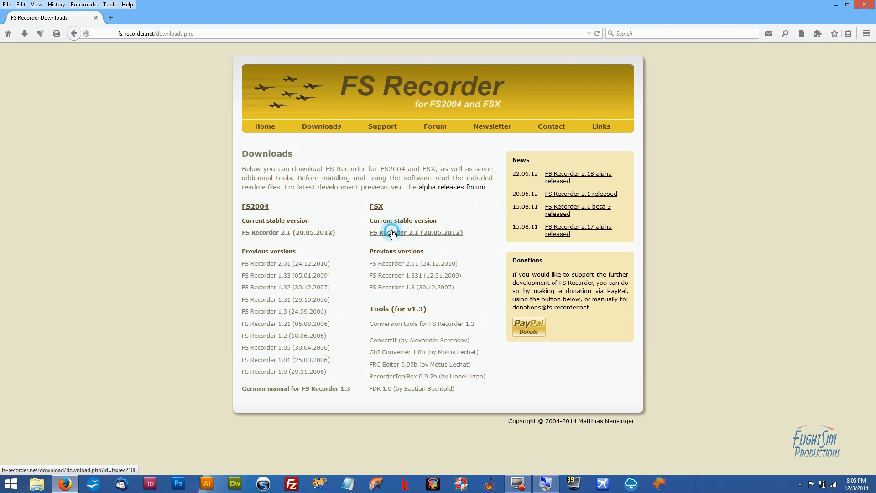
{"action": "left_click", "coordinate": [392, 233]}
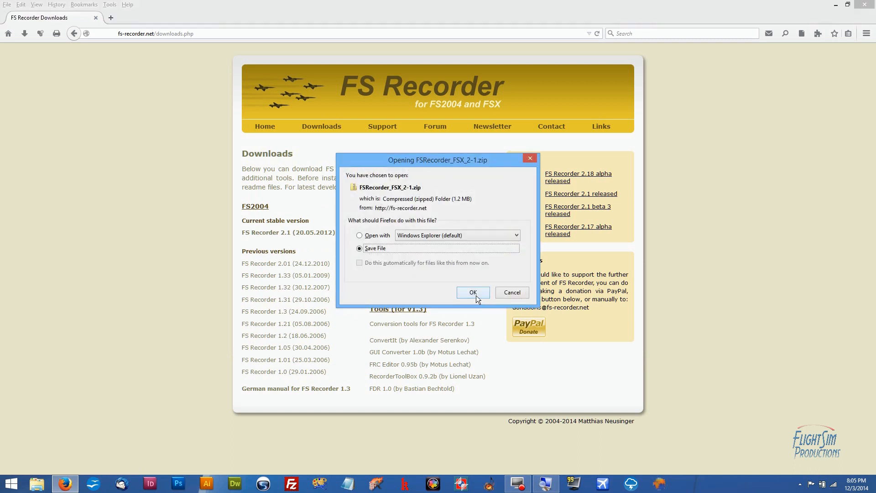
{"action": "left_click", "coordinate": [473, 292]}
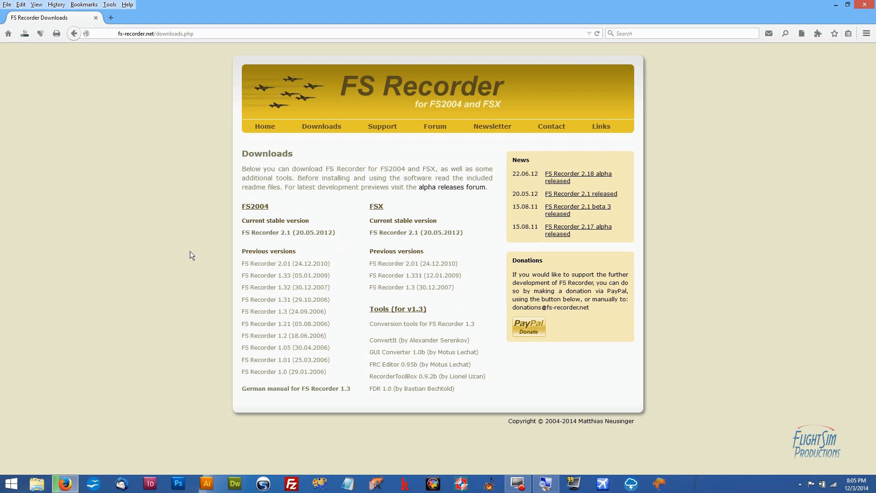
{"action": "mouse_move", "coordinate": [210, 248]}
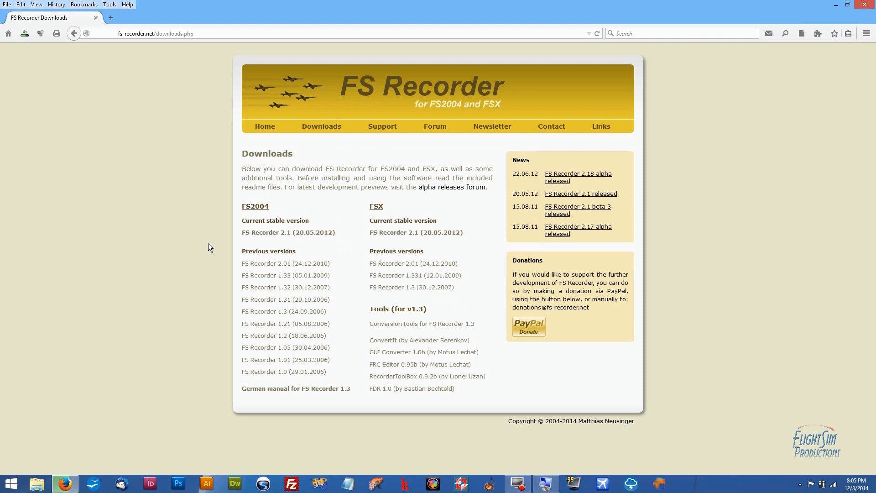
{"action": "mouse_move", "coordinate": [738, 77]}
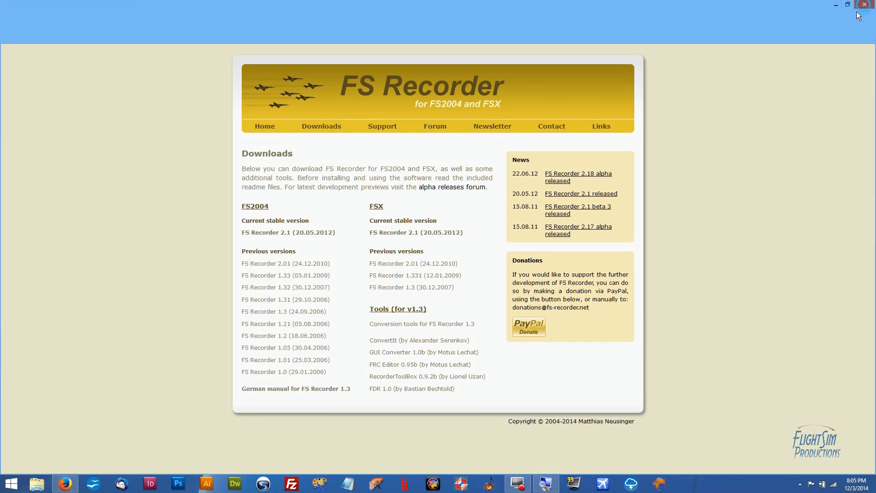
Close the browser, extract FSRecorder_FSX_2-1.zip to a desktop folder and close the archive windows
{"action": "left_click", "coordinate": [863, 3]}
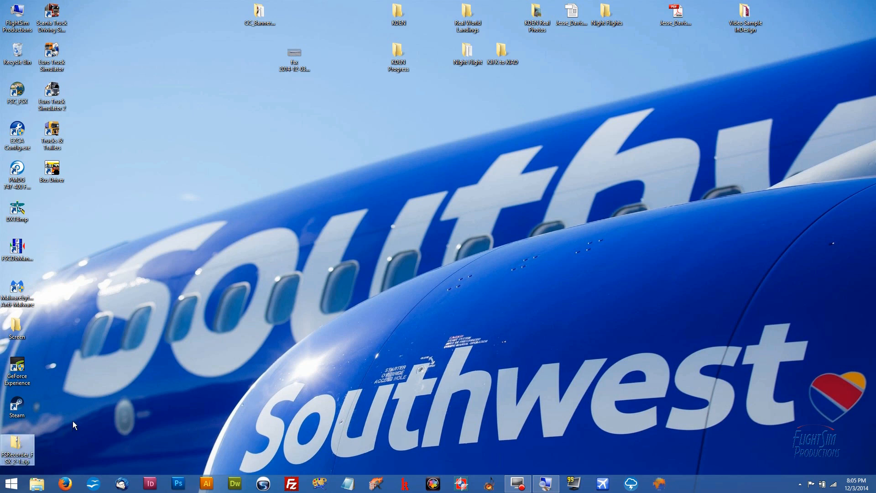
{"action": "mouse_move", "coordinate": [35, 439]}
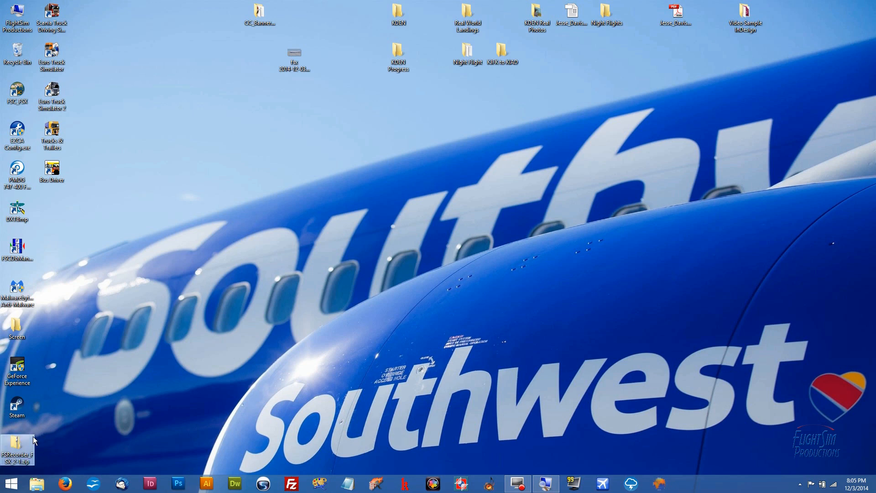
{"action": "double_click", "coordinate": [18, 448]}
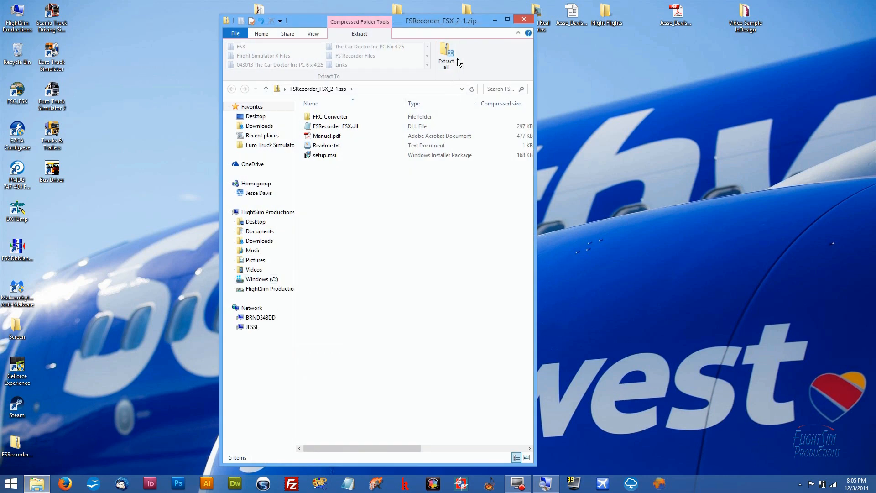
{"action": "left_click", "coordinate": [446, 55]}
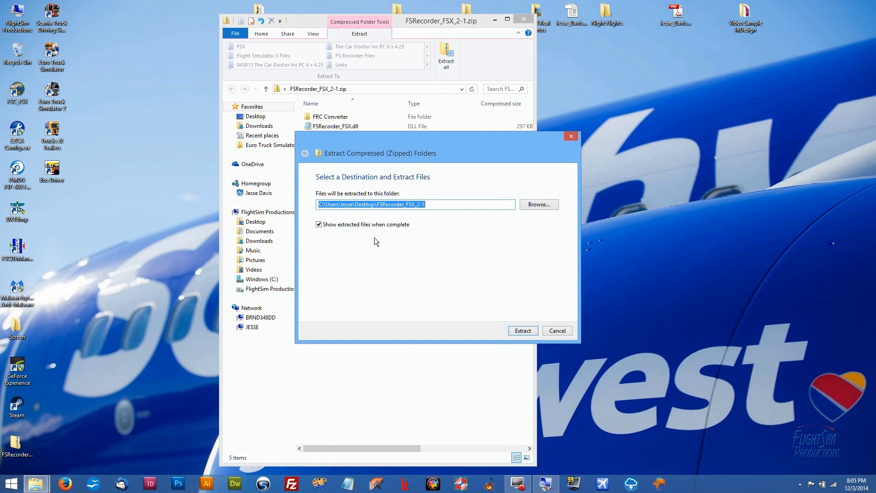
{"action": "mouse_move", "coordinate": [328, 235]}
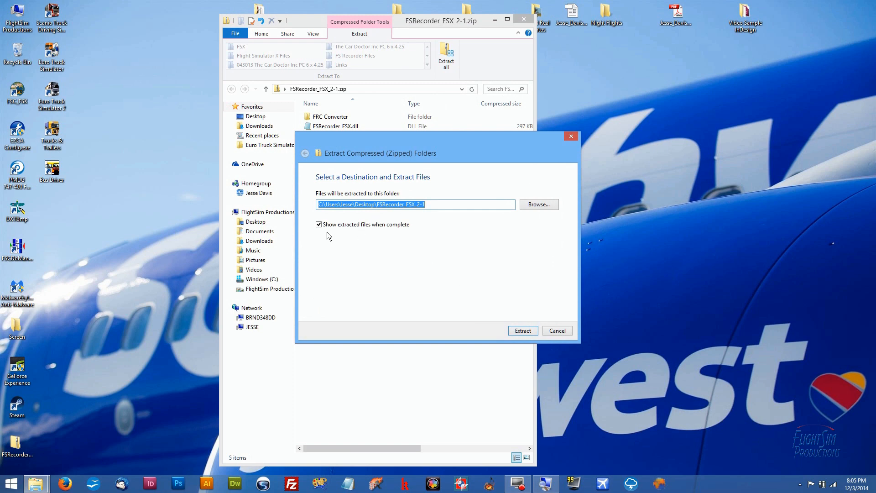
{"action": "left_click", "coordinate": [522, 330]}
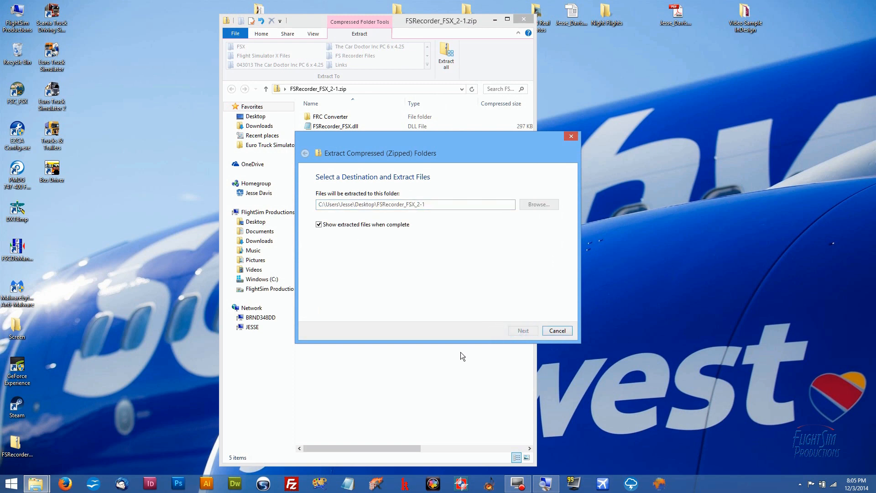
{"action": "left_click", "coordinate": [523, 330]}
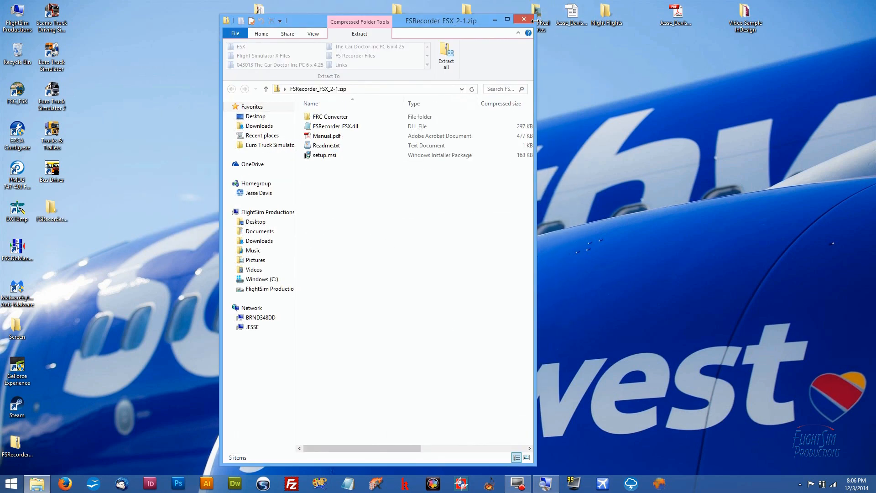
{"action": "left_click", "coordinate": [523, 19]}
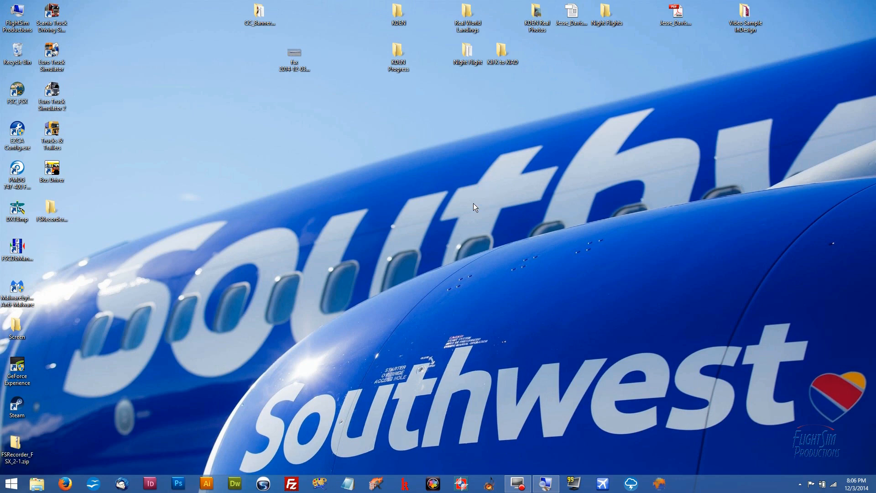
{"action": "mouse_move", "coordinate": [52, 210]}
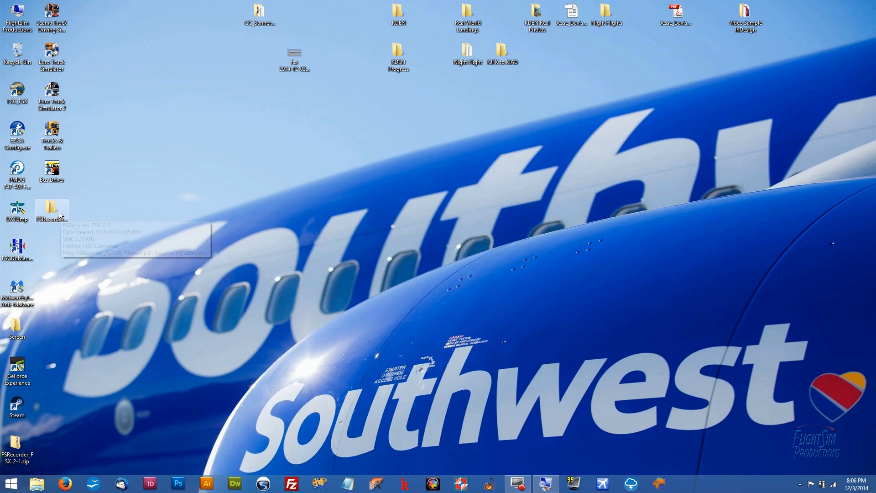
Open the extracted FSRecorder_FSX_2-1 folder and select setup.msi
{"action": "double_click", "coordinate": [51, 208]}
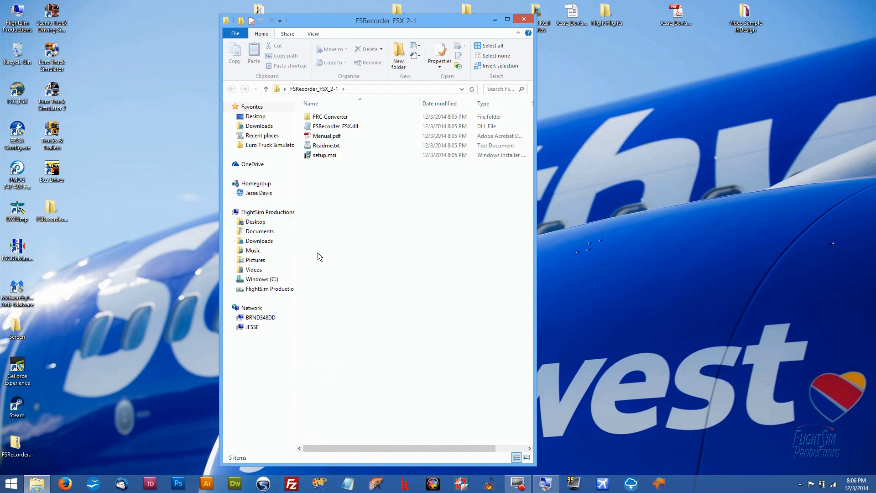
{"action": "left_click", "coordinate": [325, 156]}
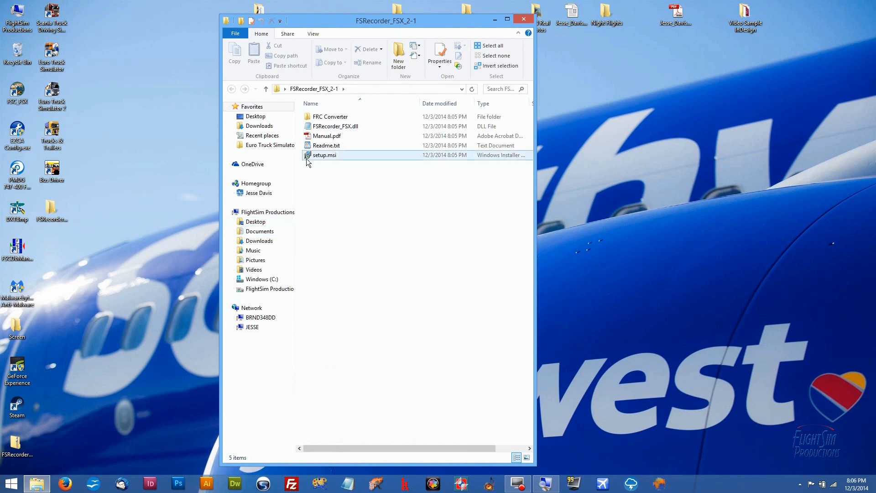
{"action": "left_click", "coordinate": [325, 155]}
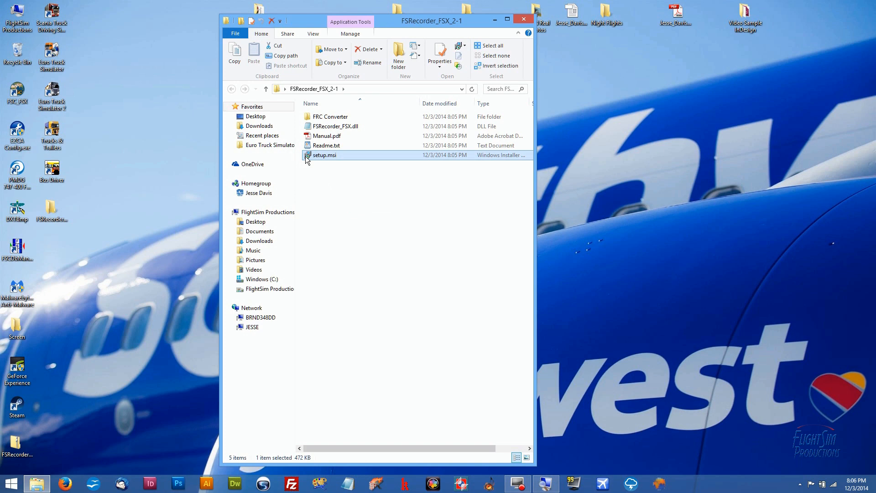
Launch setup.msi, accept the license terms and advance to the Custom Setup page
{"action": "double_click", "coordinate": [325, 155]}
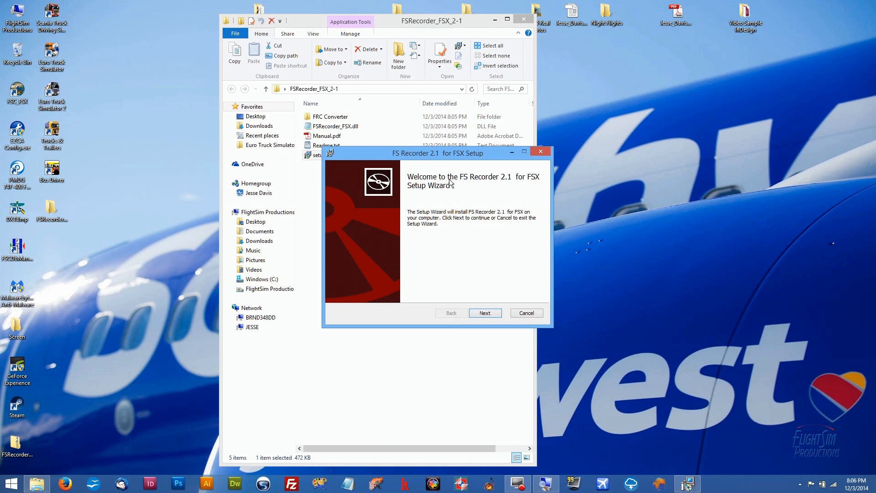
{"action": "mouse_move", "coordinate": [470, 247]}
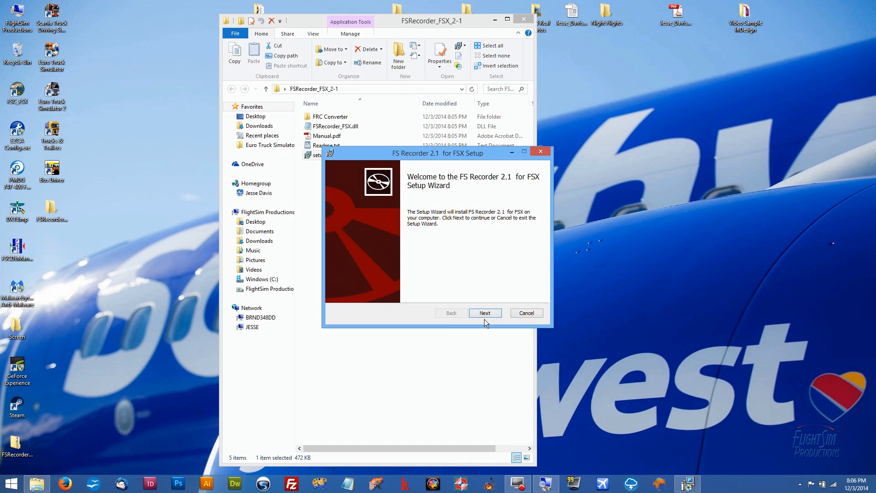
{"action": "left_click", "coordinate": [486, 313]}
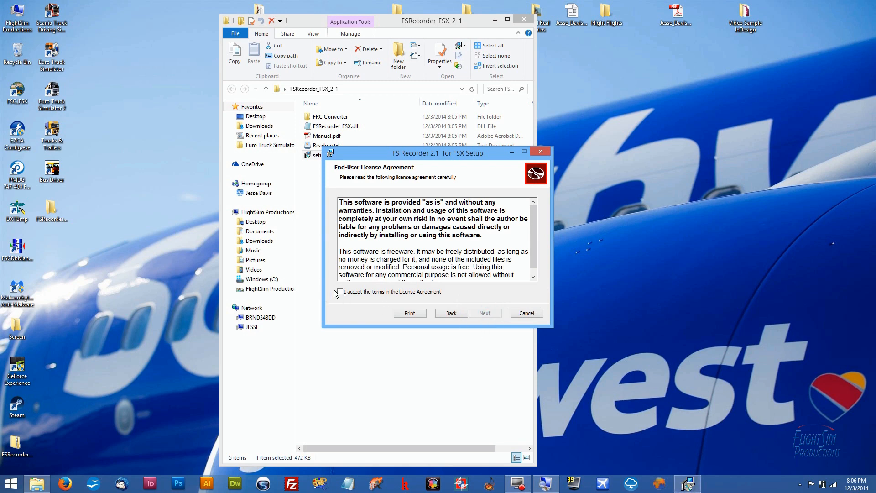
{"action": "left_click", "coordinate": [339, 291]}
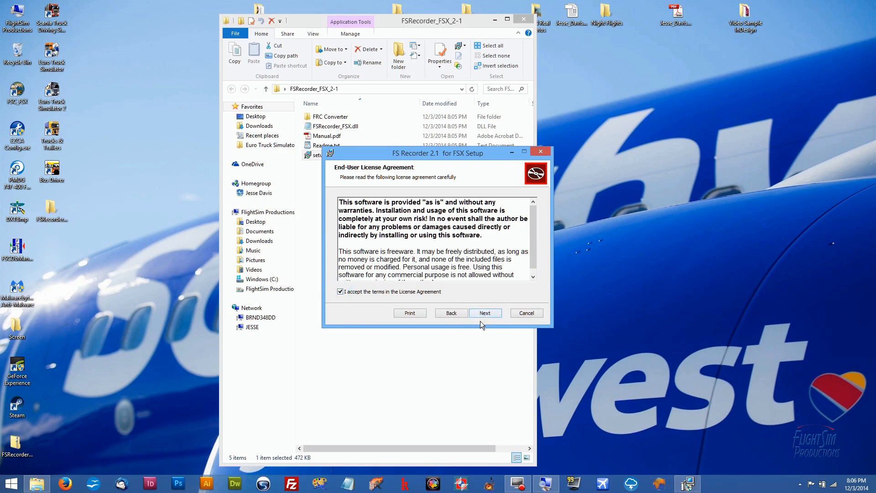
{"action": "left_click", "coordinate": [485, 313]}
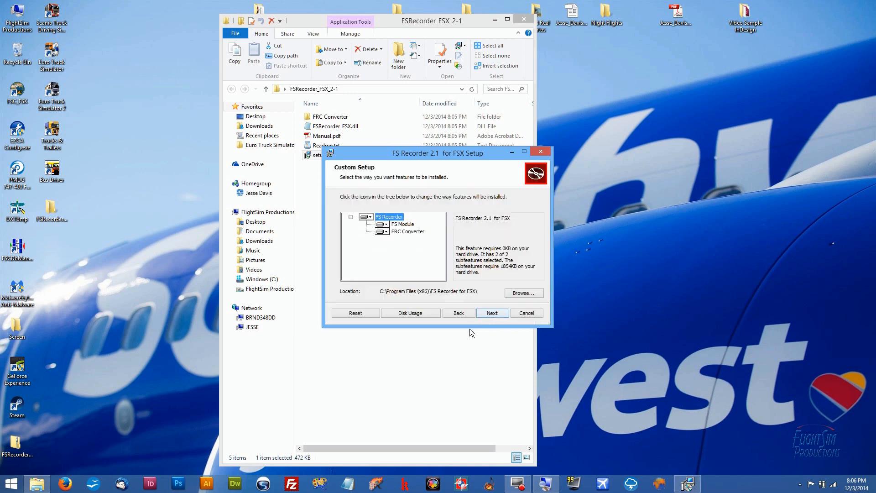
{"action": "mouse_move", "coordinate": [414, 303]}
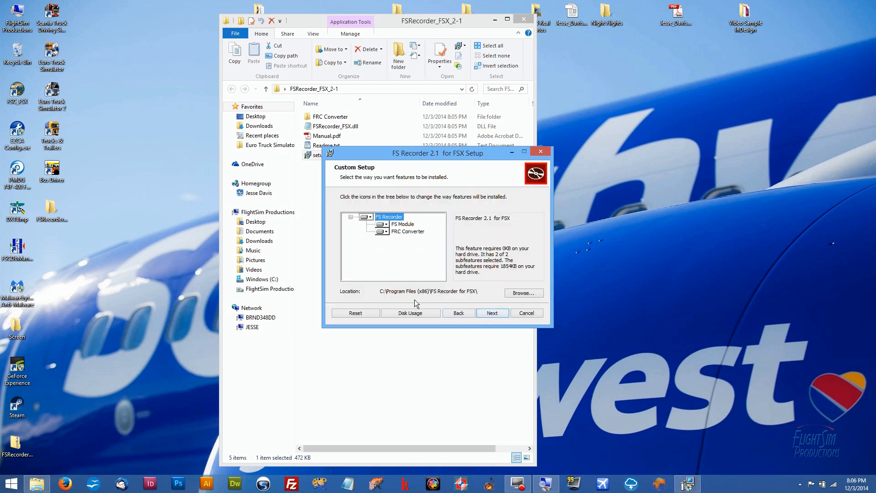
{"action": "mouse_move", "coordinate": [436, 300]}
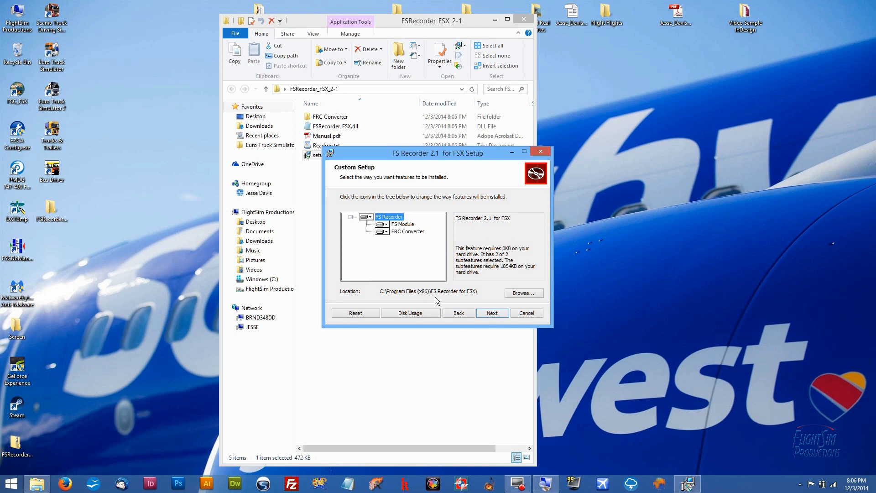
{"action": "mouse_move", "coordinate": [442, 300]}
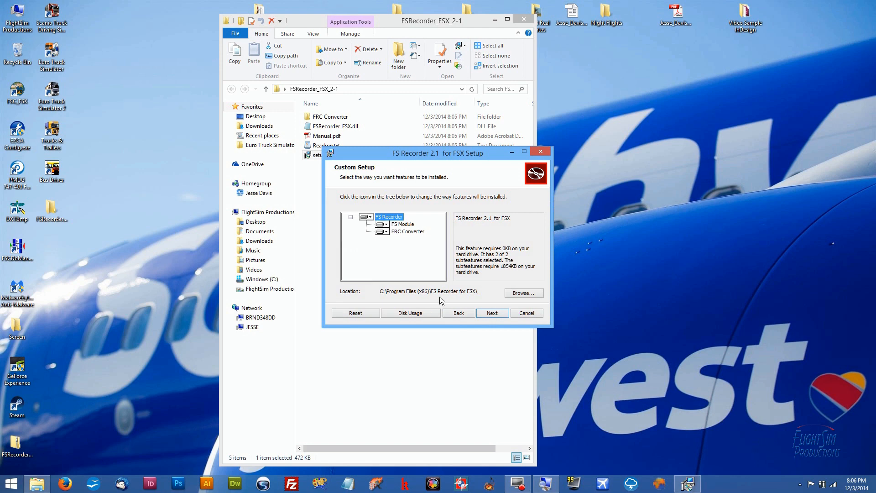
{"action": "mouse_move", "coordinate": [449, 305]}
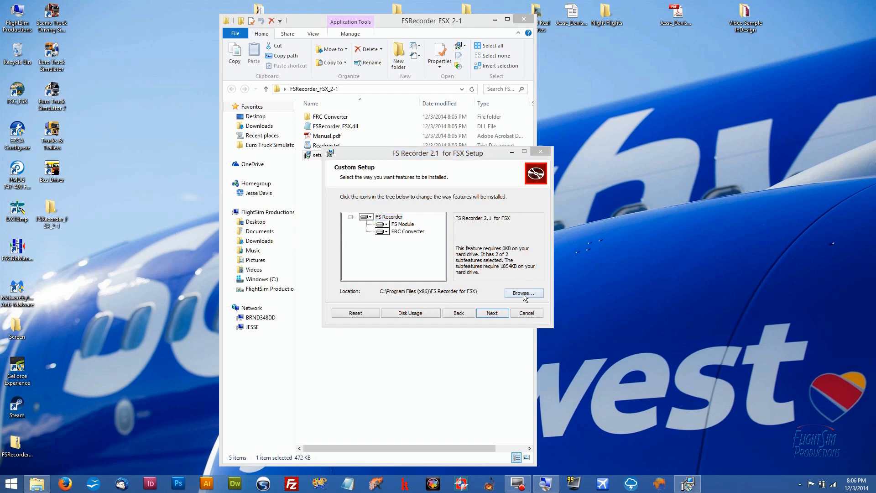
Browse for a new destination and select the current folder path to replace it with C:\FS Recorder for FSX\
{"action": "left_click", "coordinate": [388, 216]}
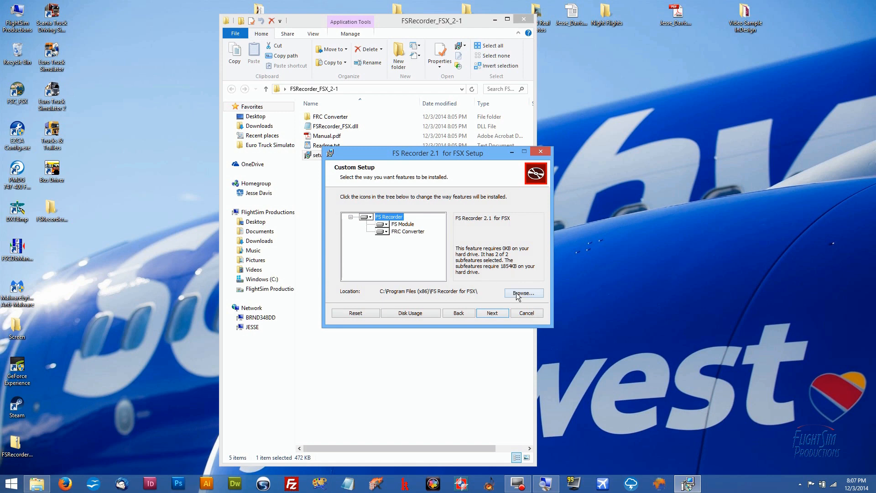
{"action": "left_click", "coordinate": [523, 293]}
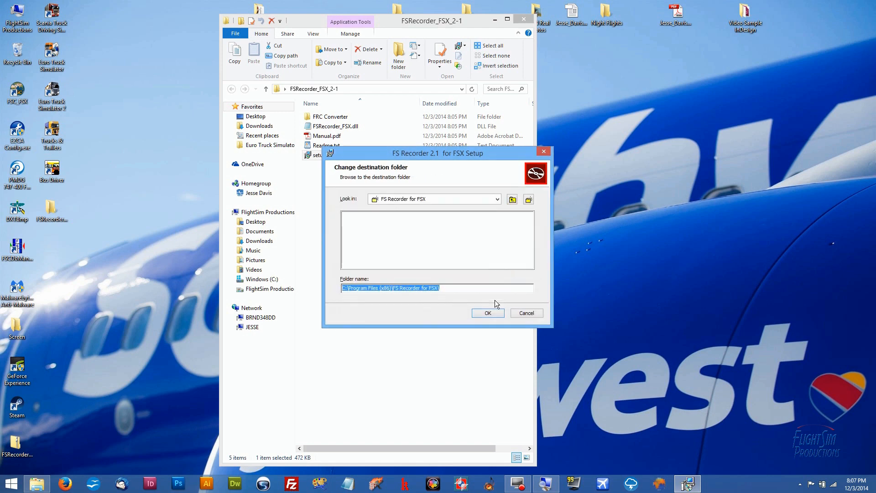
{"action": "mouse_move", "coordinate": [457, 304]}
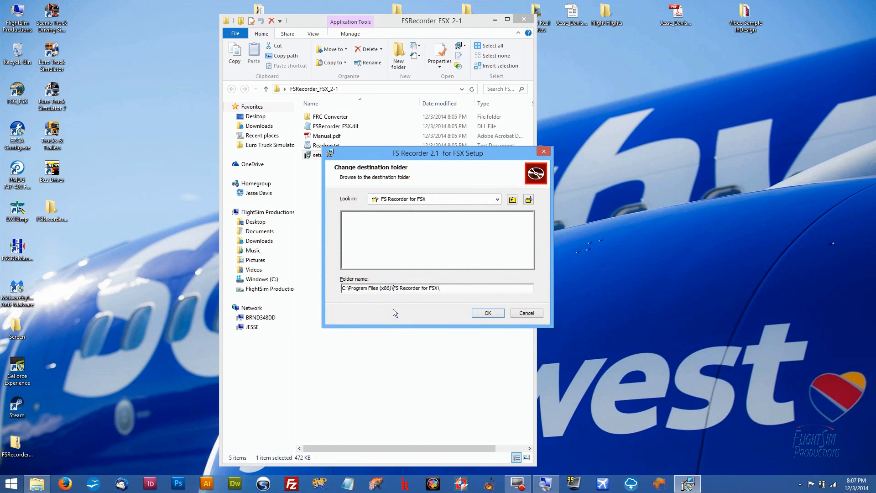
{"action": "mouse_move", "coordinate": [632, 290]}
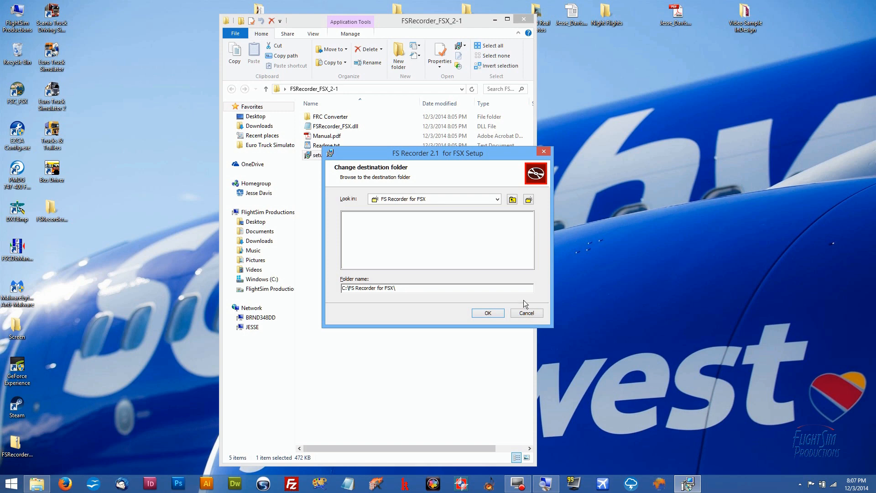
Confirm the destination, install FS Recorder, finish the wizard and close the FSRecorder_FSX_2-1 folder
{"action": "left_click", "coordinate": [487, 313]}
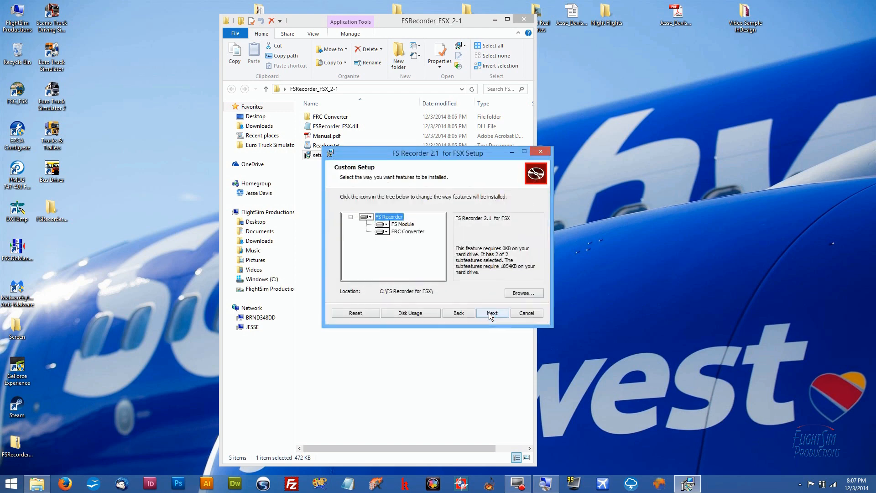
{"action": "mouse_move", "coordinate": [385, 298]}
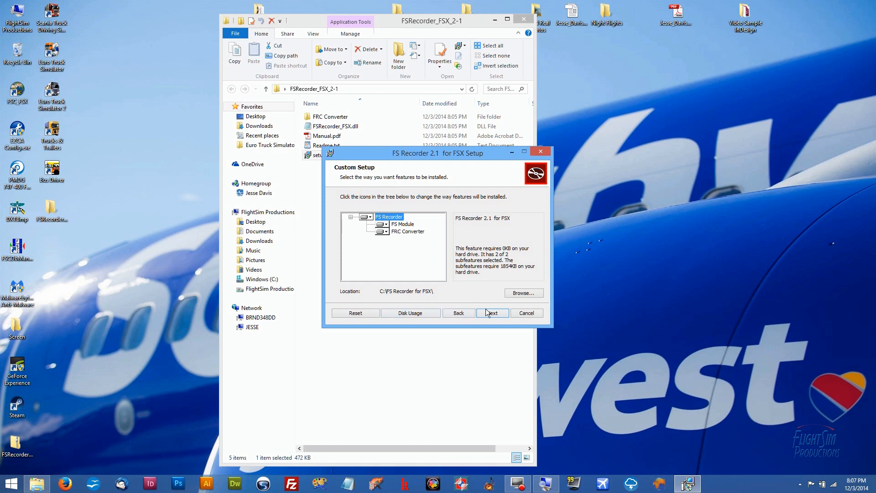
{"action": "left_click", "coordinate": [492, 312]}
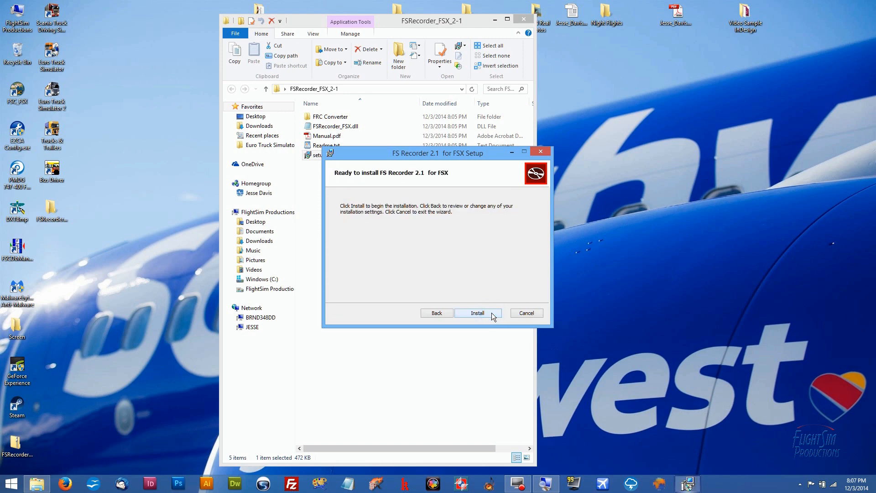
{"action": "left_click", "coordinate": [477, 313]}
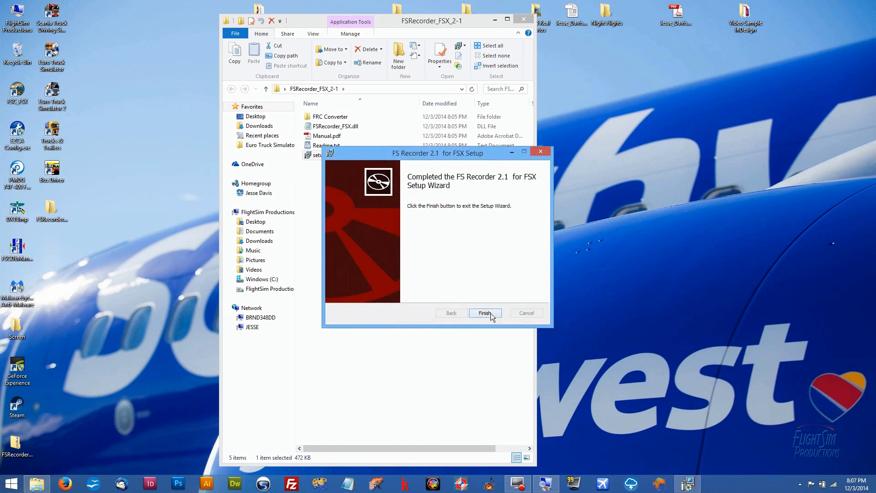
{"action": "left_click", "coordinate": [485, 312]}
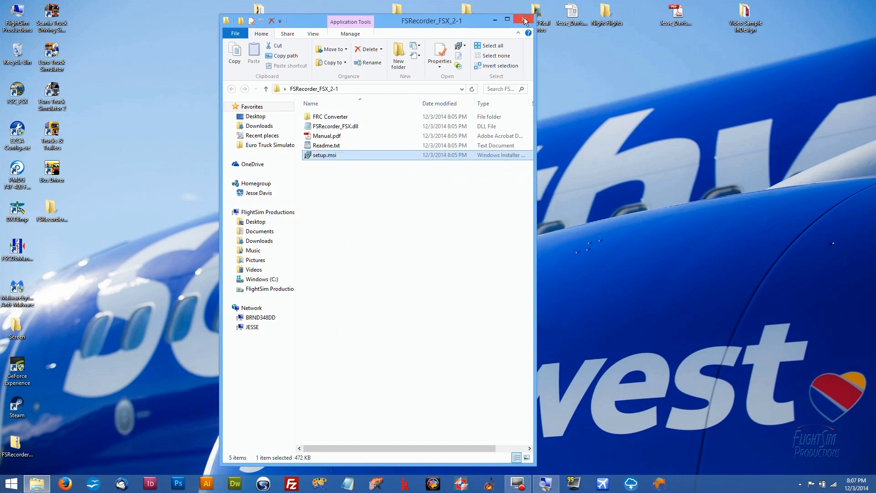
{"action": "left_click", "coordinate": [522, 19]}
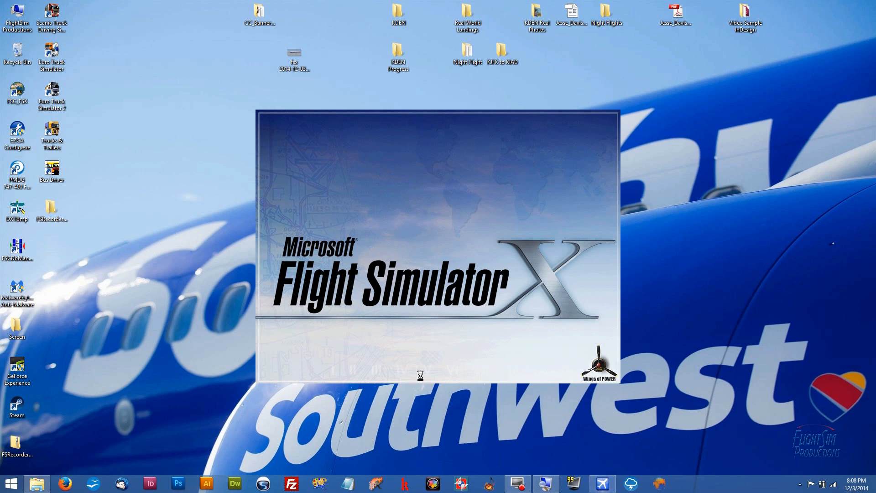
{"action": "mouse_move", "coordinate": [203, 285]}
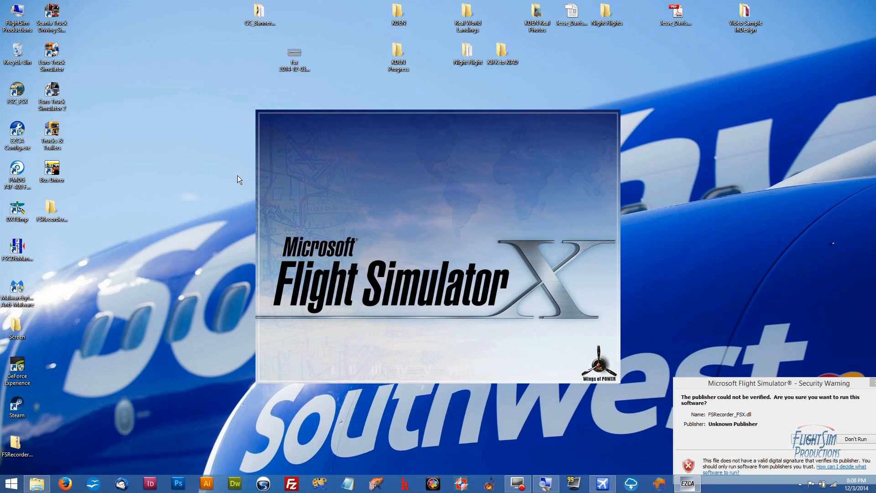
{"action": "mouse_move", "coordinate": [240, 180]}
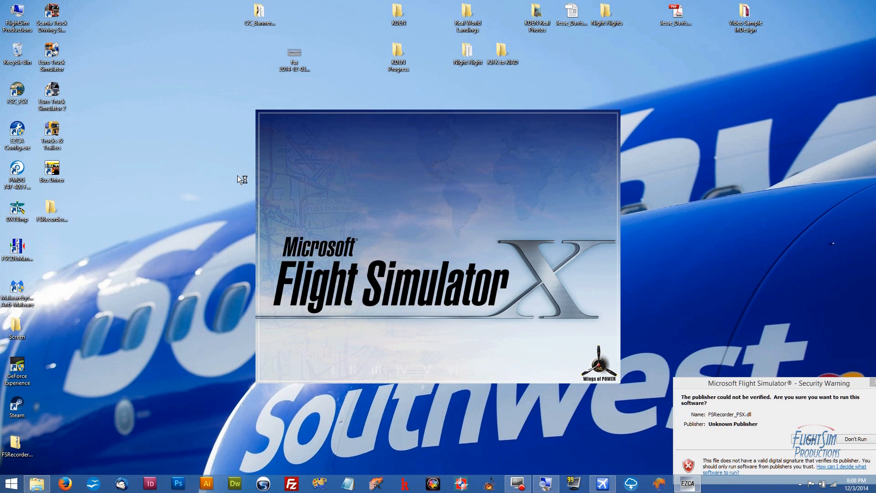
{"action": "mouse_move", "coordinate": [238, 179]}
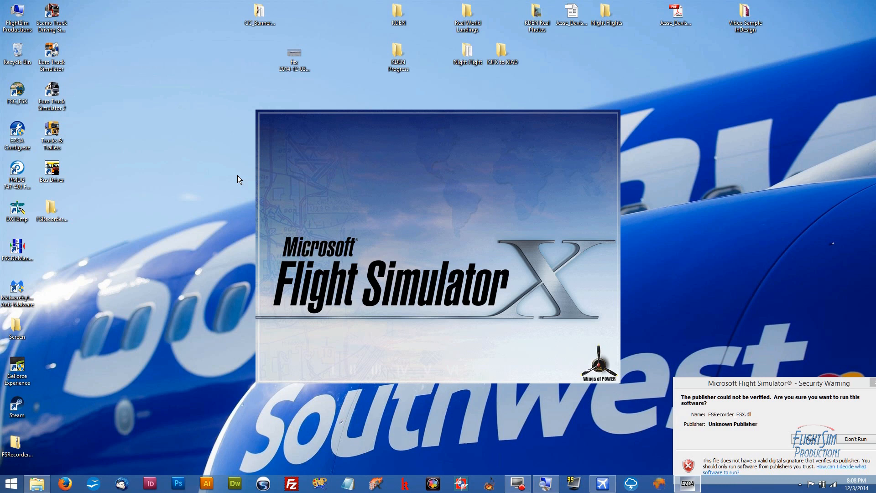
{"action": "mouse_move", "coordinate": [766, 403]}
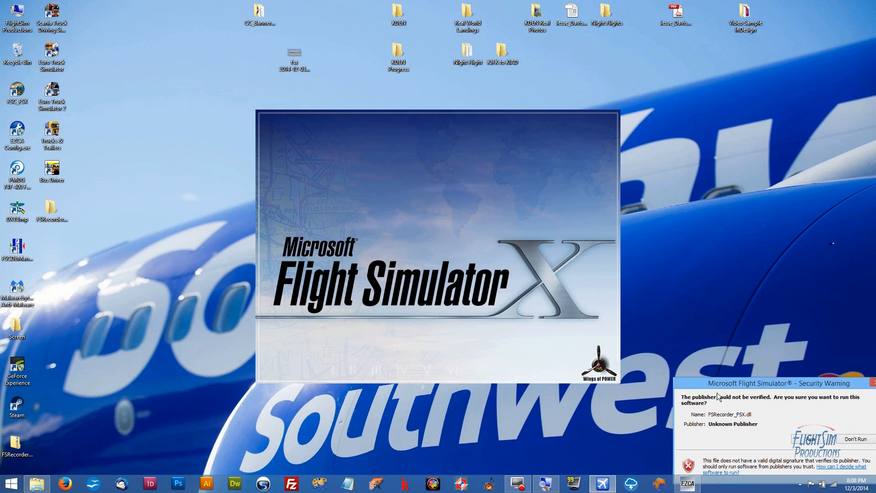
{"action": "mouse_move", "coordinate": [709, 385]}
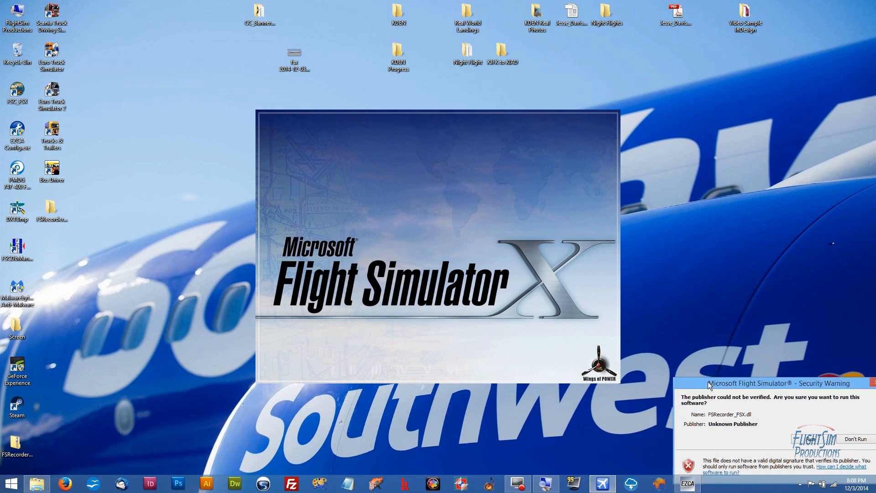
{"action": "mouse_move", "coordinate": [700, 387]}
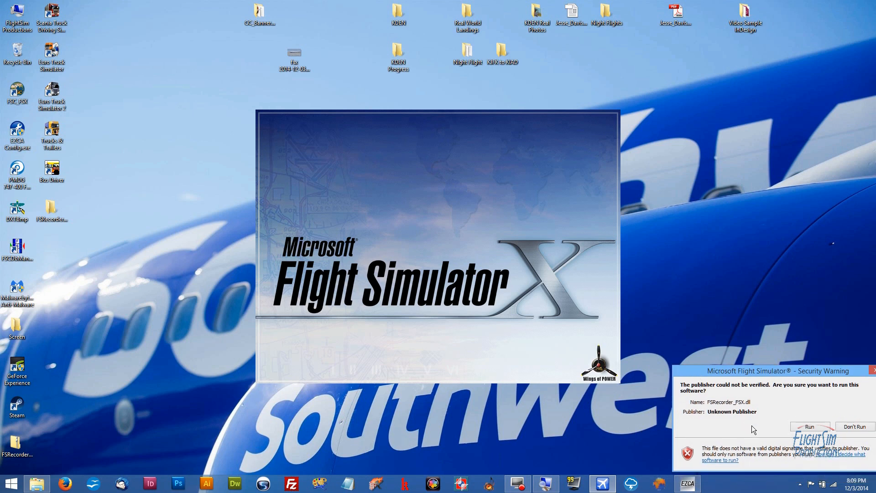
{"action": "mouse_move", "coordinate": [772, 455]}
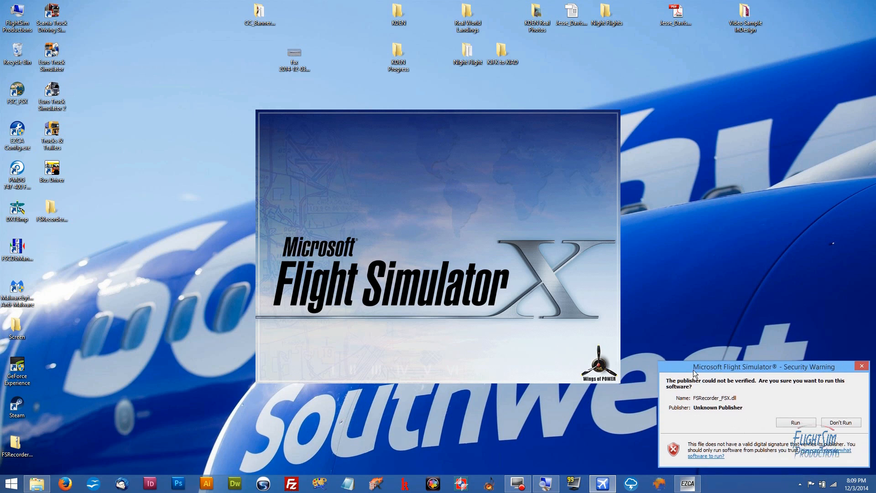
{"action": "mouse_move", "coordinate": [801, 427]}
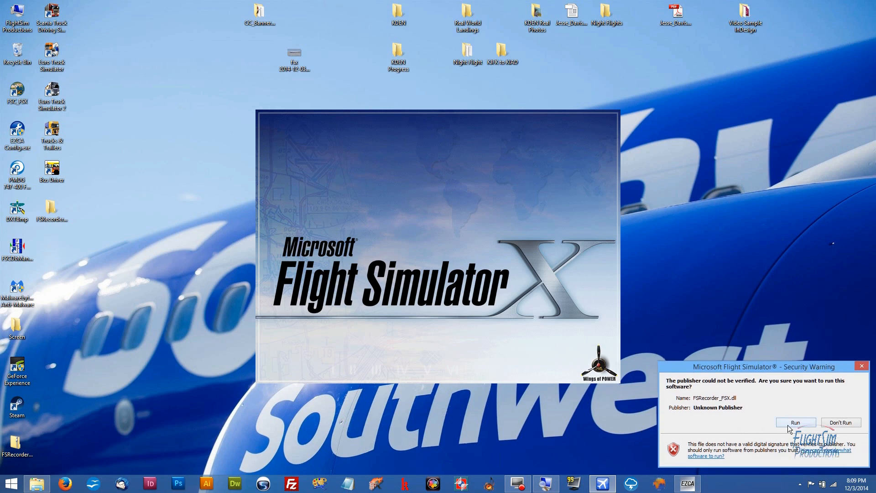
Allow and trust FSRecorder_FSX.dll, then close the crashed Flight Simulator
{"action": "left_click", "coordinate": [795, 422]}
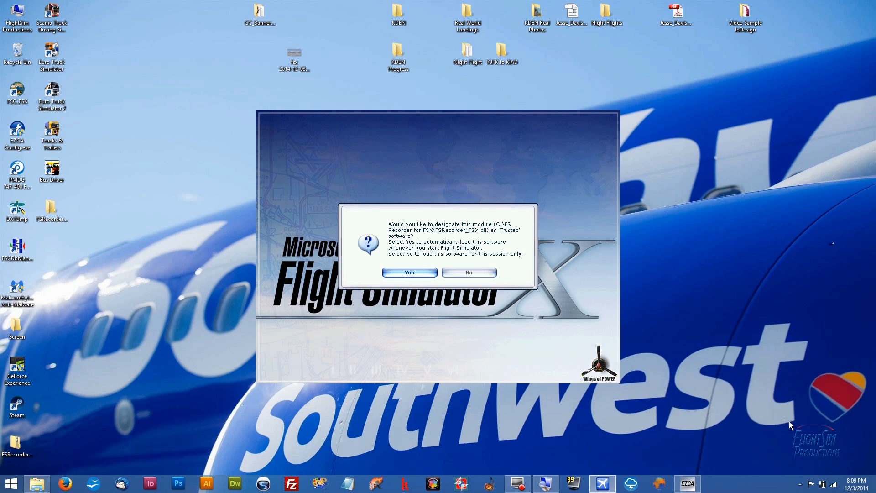
{"action": "mouse_move", "coordinate": [361, 269]}
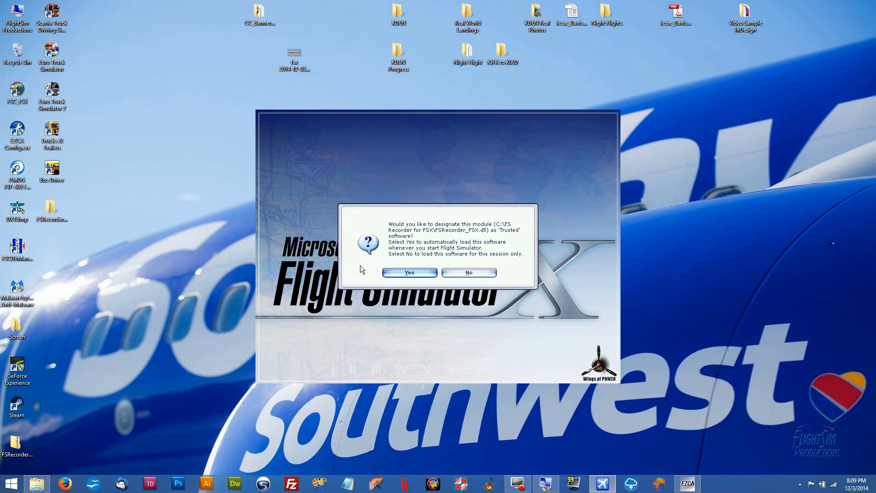
{"action": "mouse_move", "coordinate": [362, 269]}
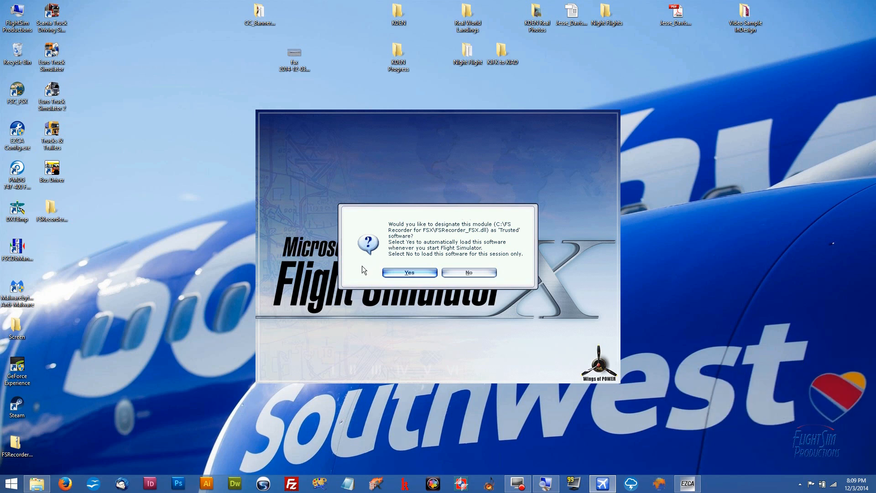
{"action": "mouse_move", "coordinate": [405, 240]}
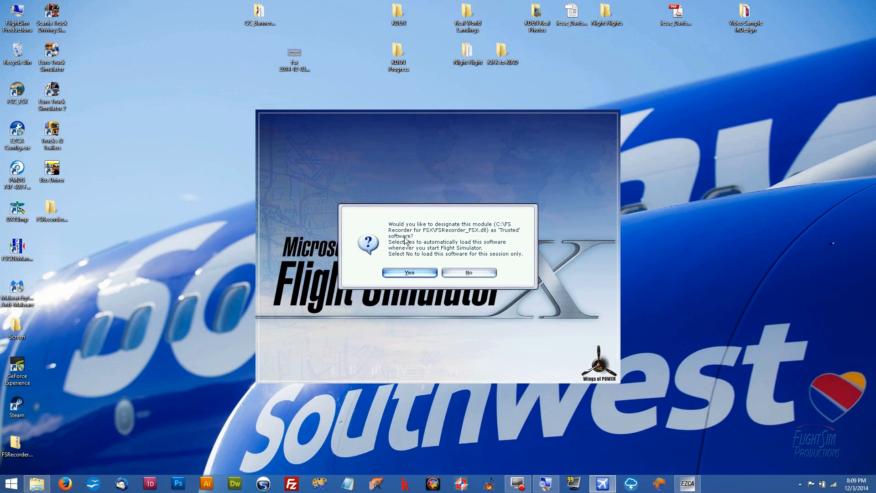
{"action": "mouse_move", "coordinate": [418, 244]}
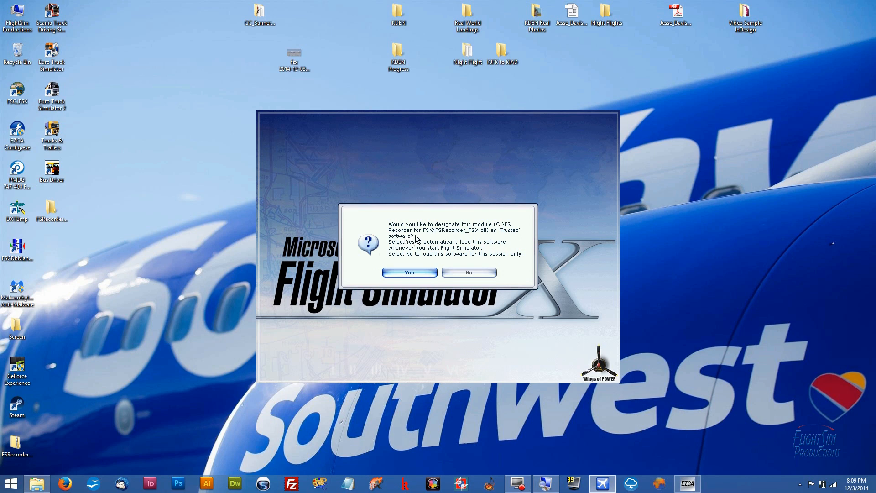
{"action": "mouse_move", "coordinate": [425, 240]}
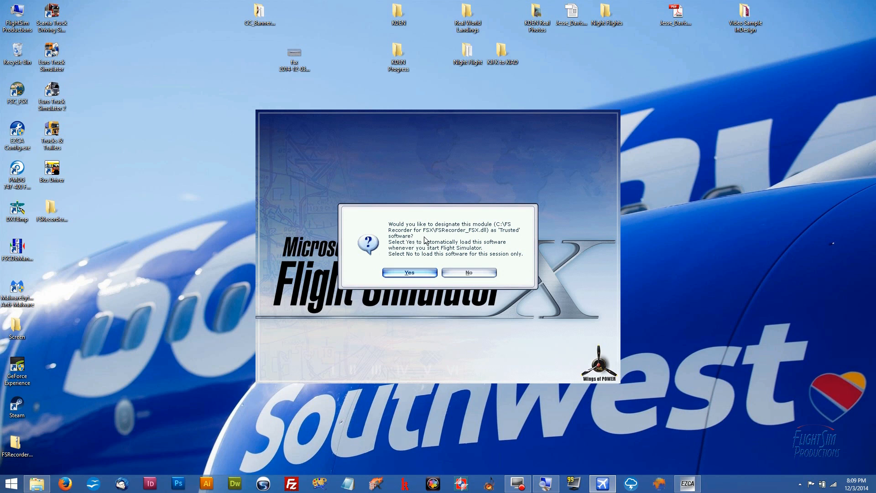
{"action": "mouse_move", "coordinate": [416, 260]}
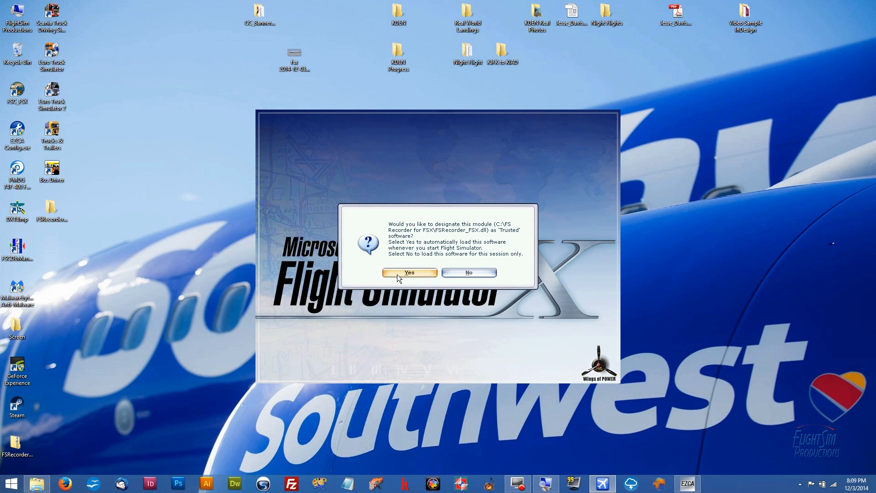
{"action": "left_click", "coordinate": [409, 272]}
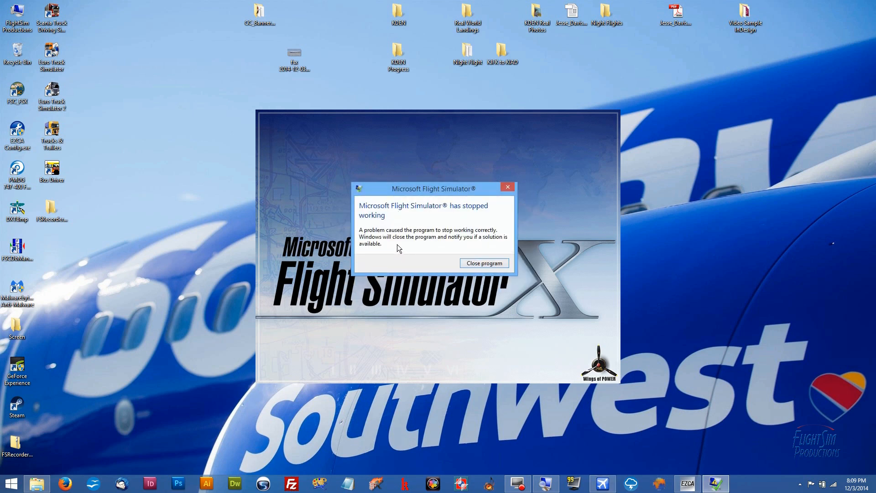
{"action": "mouse_move", "coordinate": [391, 252]}
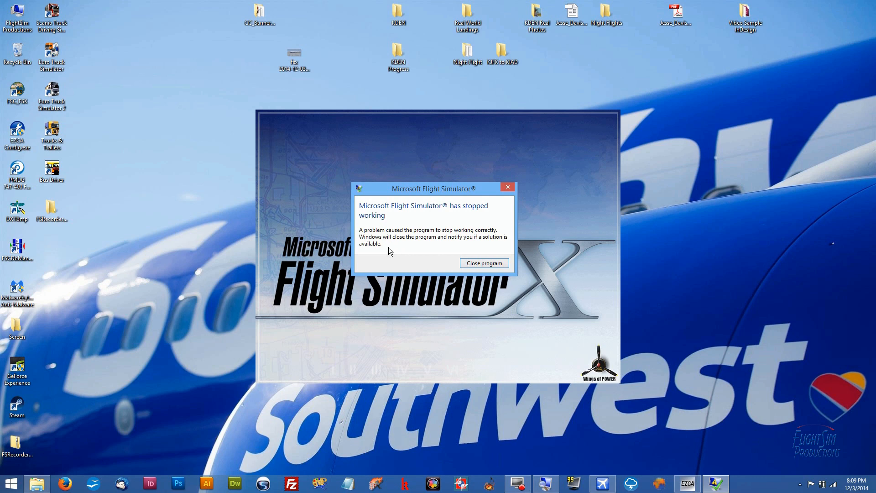
{"action": "mouse_move", "coordinate": [485, 268]}
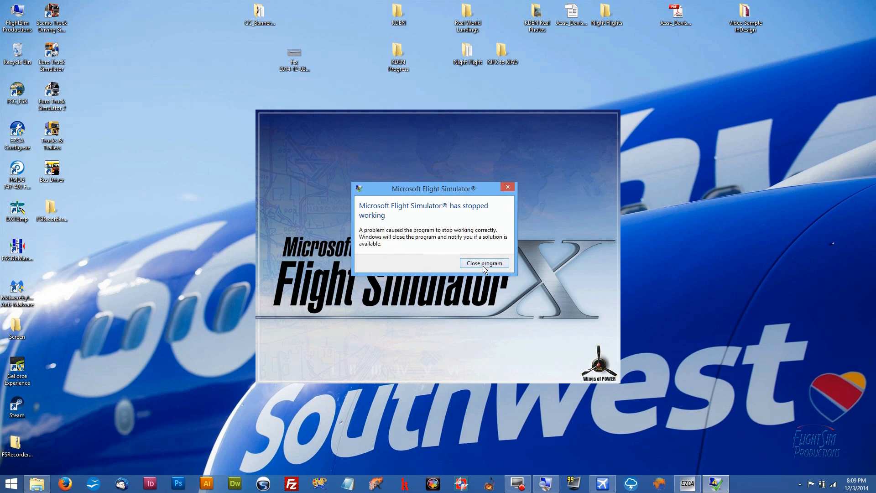
{"action": "left_click", "coordinate": [484, 262]}
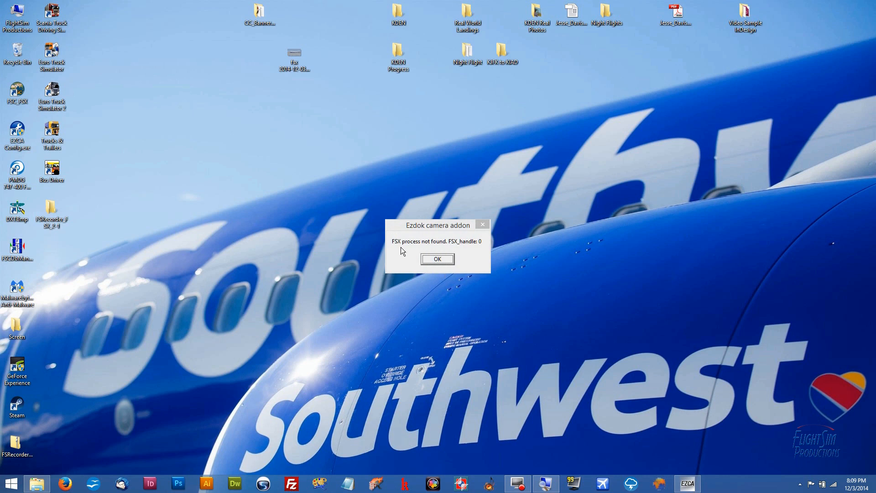
{"action": "mouse_move", "coordinate": [400, 255]}
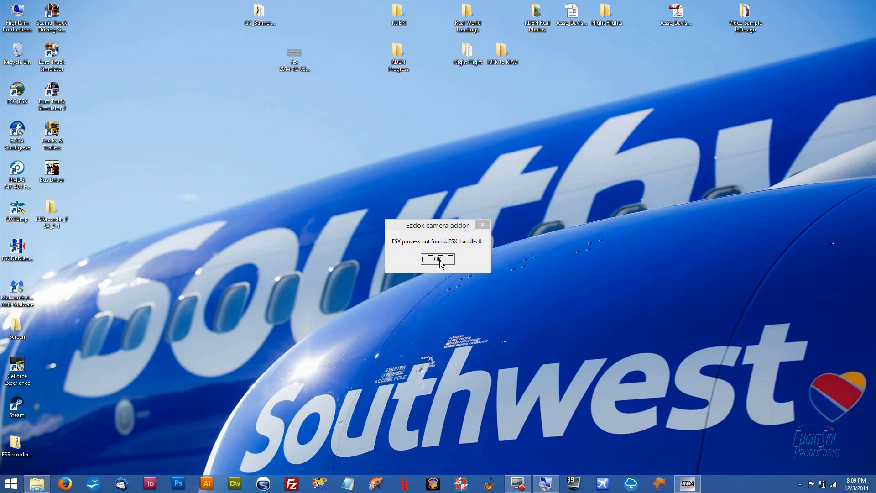
Dismiss the Ezdok message, allow the FS Recorder add-on on relaunch, and dismiss the Ezdok error again
{"action": "left_click", "coordinate": [437, 259]}
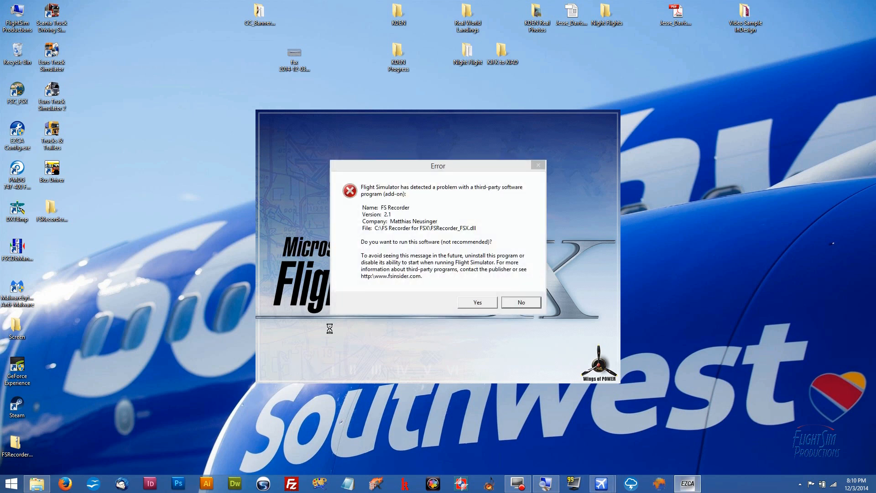
{"action": "mouse_move", "coordinate": [334, 323]}
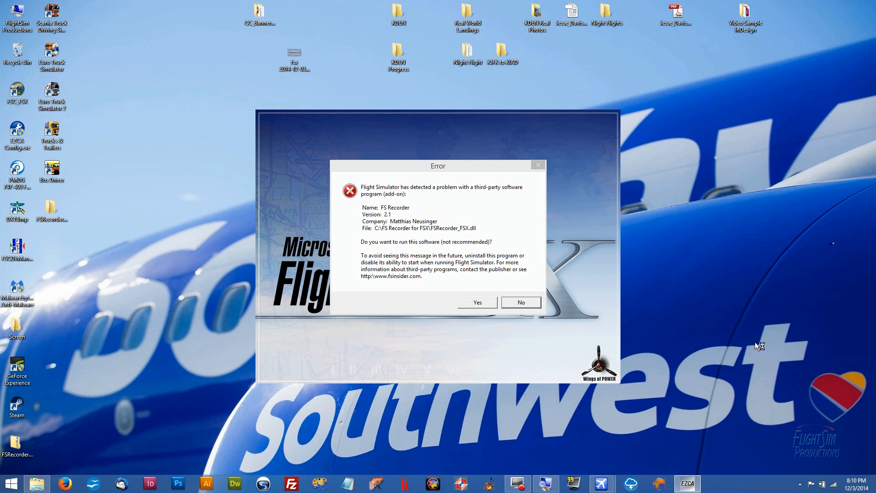
{"action": "mouse_move", "coordinate": [761, 335]}
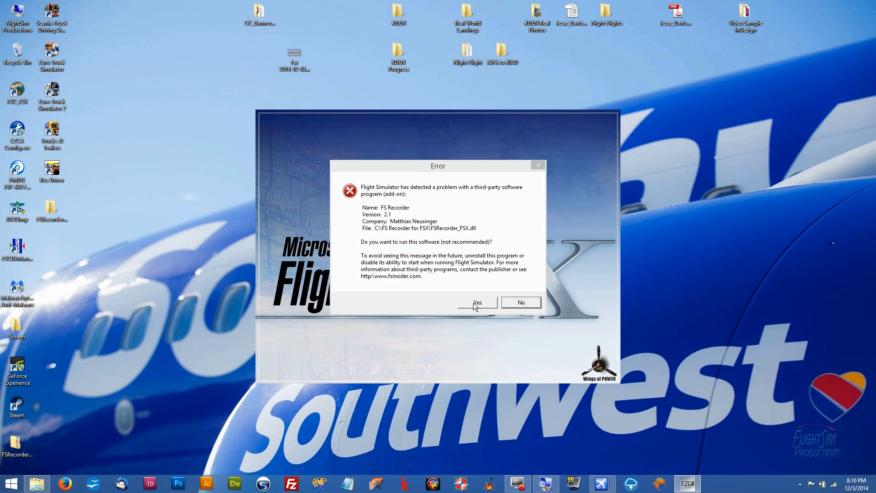
{"action": "left_click", "coordinate": [477, 302]}
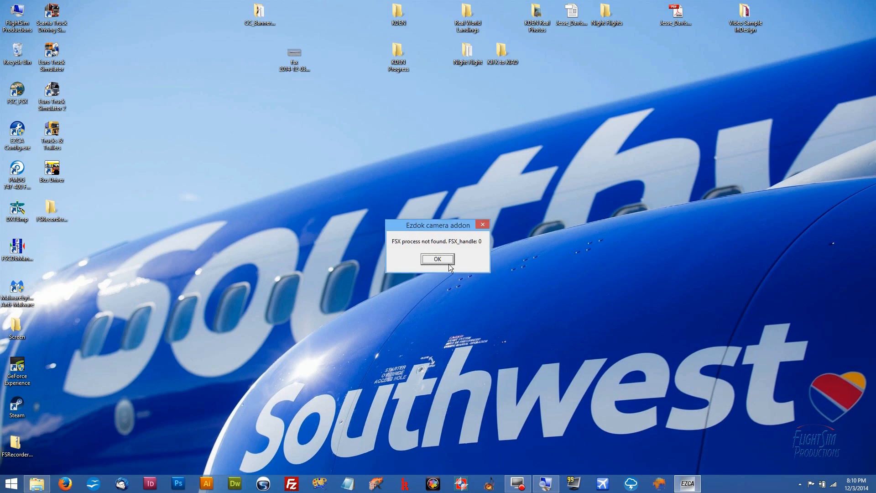
{"action": "left_click", "coordinate": [438, 259]}
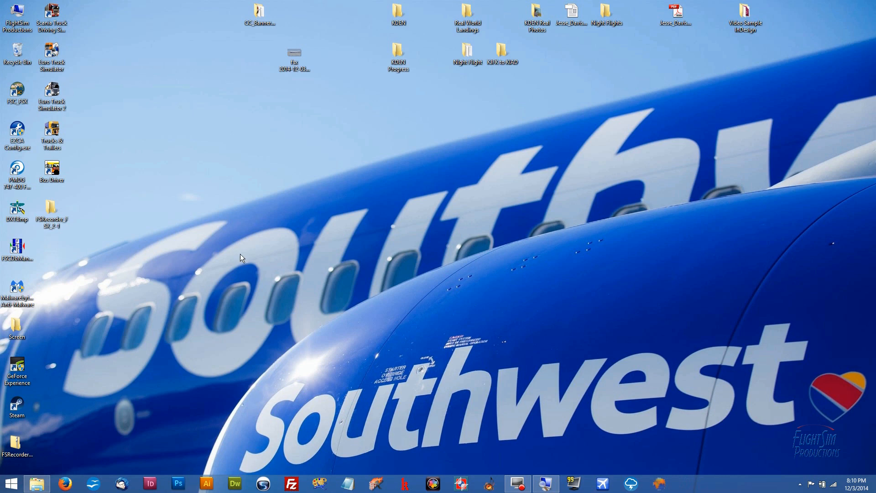
Navigate from the desktop folder to Windows (C:) and open C:\FS Recorder for FSX
{"action": "double_click", "coordinate": [51, 206]}
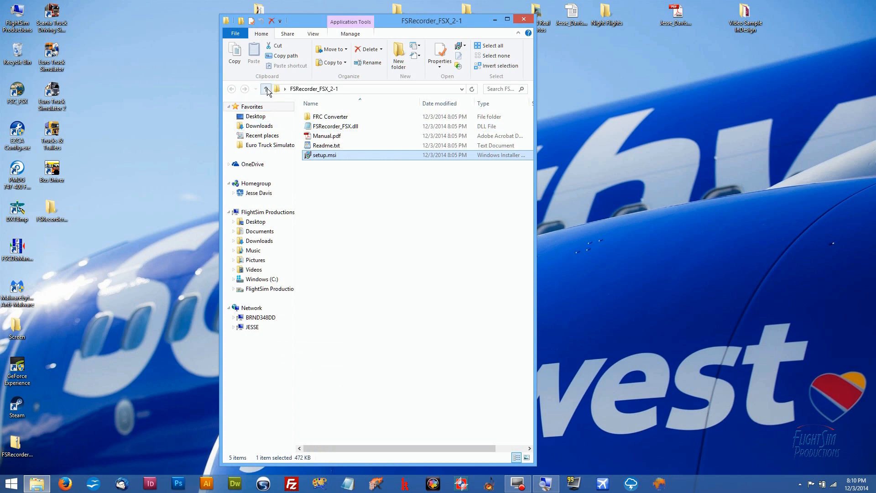
{"action": "left_click", "coordinate": [266, 89]}
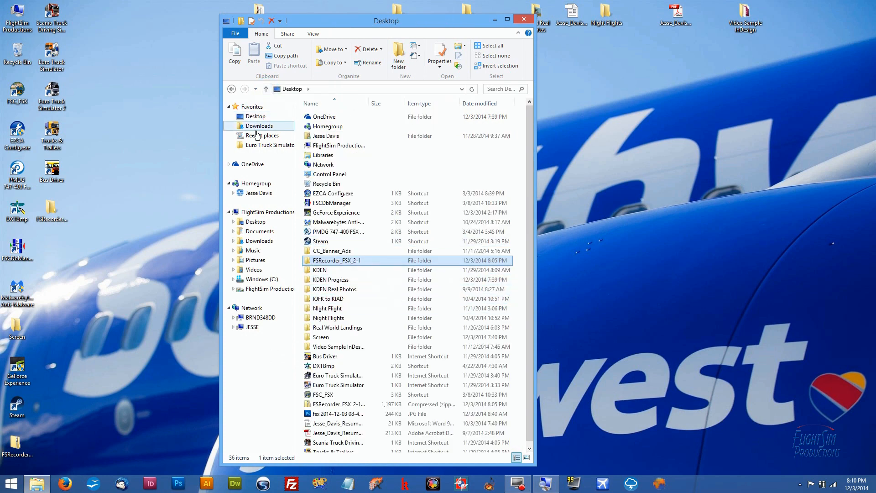
{"action": "left_click", "coordinate": [260, 280]}
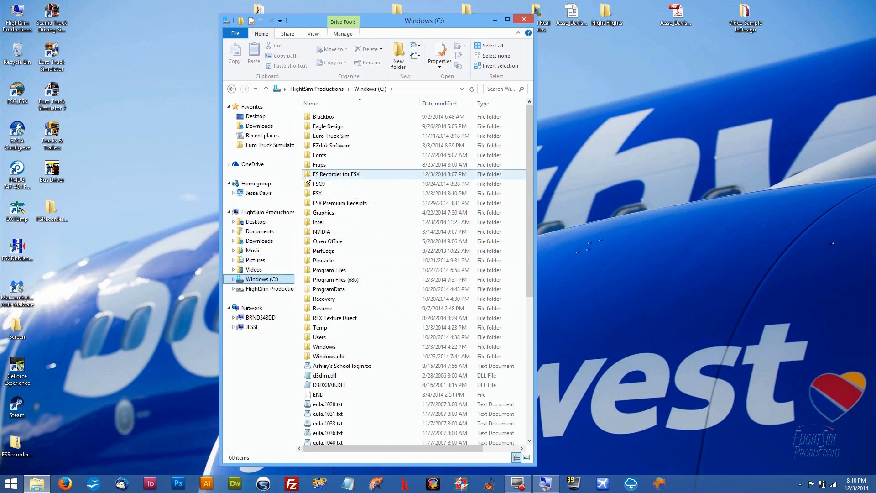
{"action": "mouse_move", "coordinate": [309, 176]}
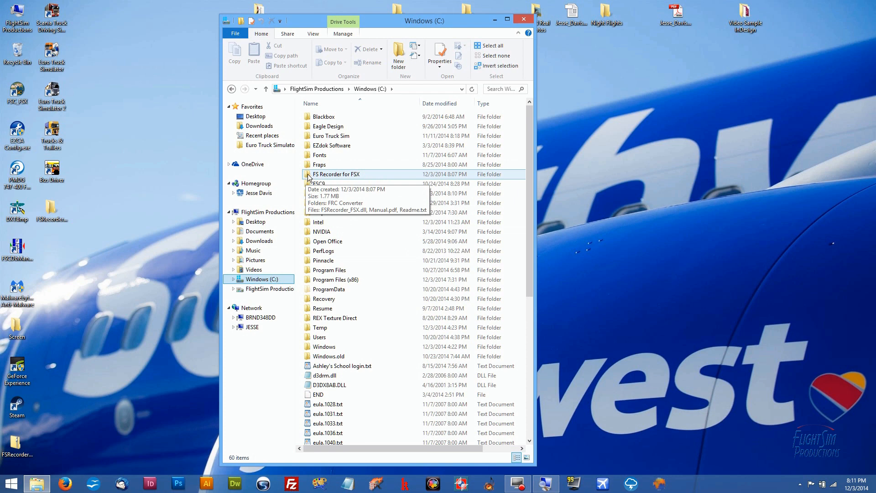
{"action": "double_click", "coordinate": [336, 173]}
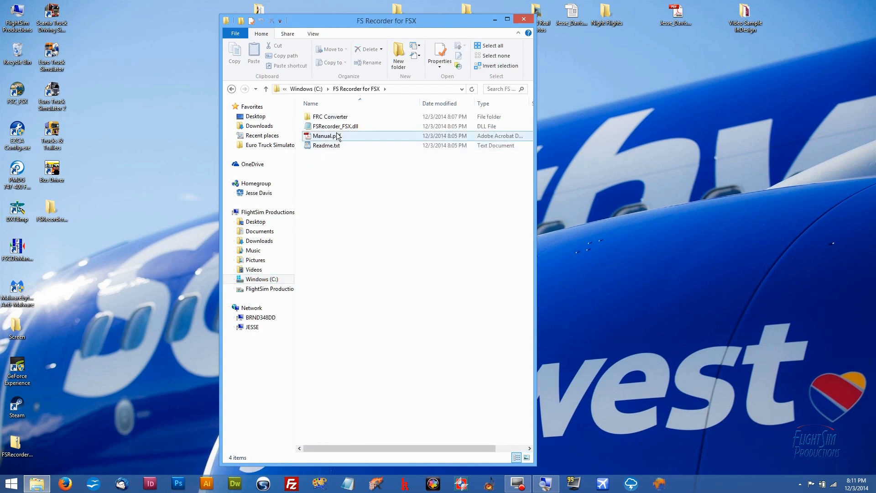
{"action": "left_click", "coordinate": [336, 126]}
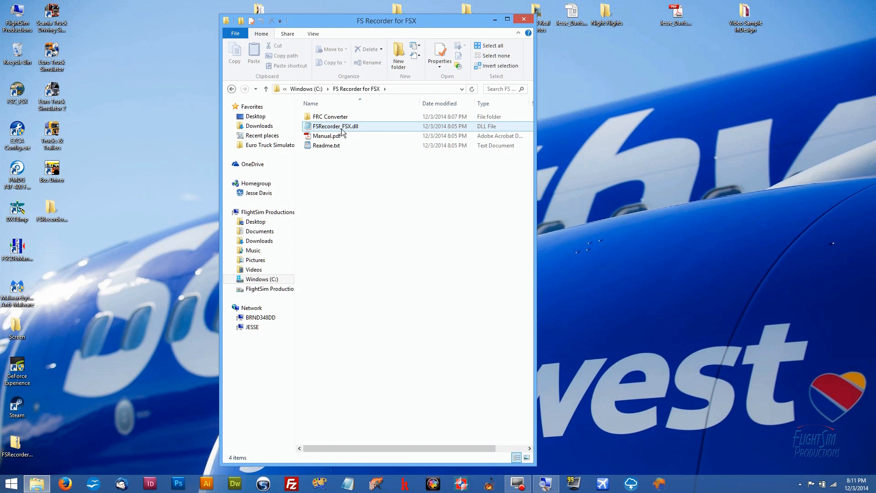
{"action": "mouse_move", "coordinate": [350, 129]}
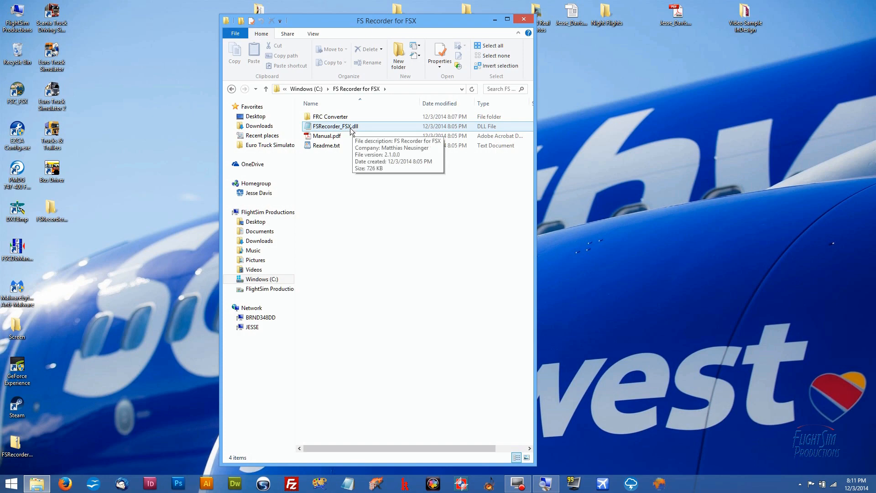
{"action": "mouse_move", "coordinate": [334, 135]}
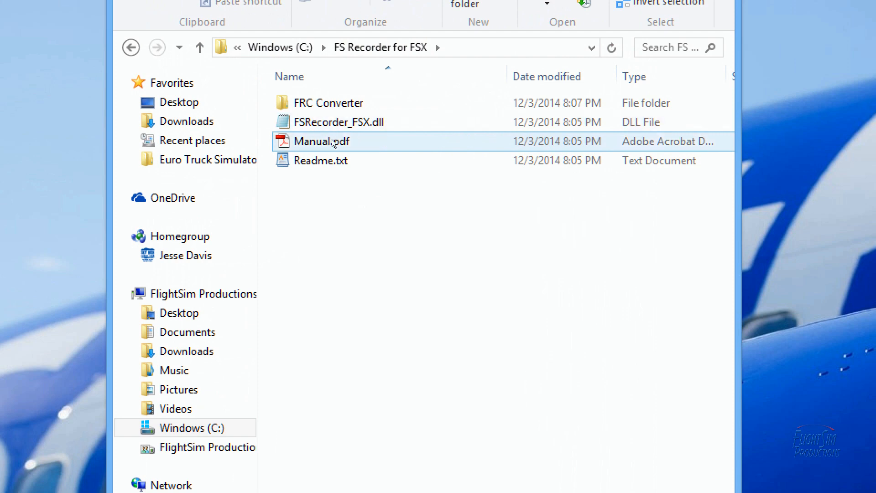
{"action": "mouse_move", "coordinate": [348, 127]}
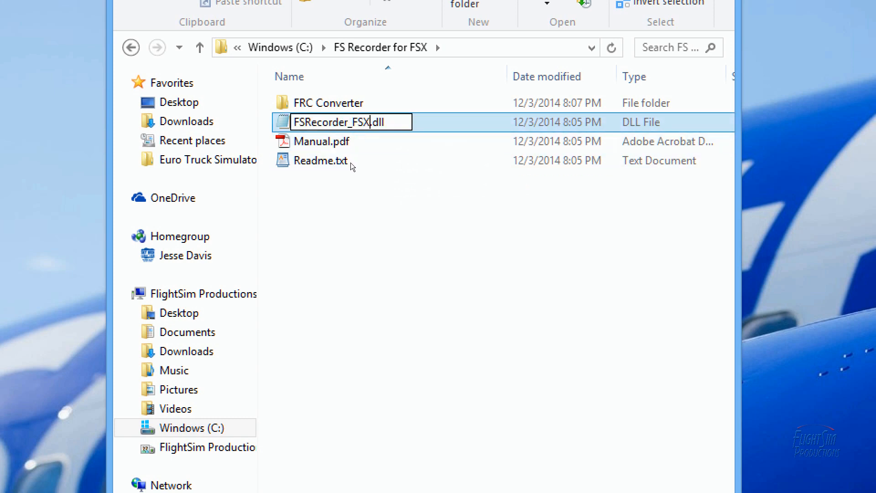
Rename FSRecorder_FSX.dll to FSRecorder_FSX1.dll
{"action": "type", "text": "1"}
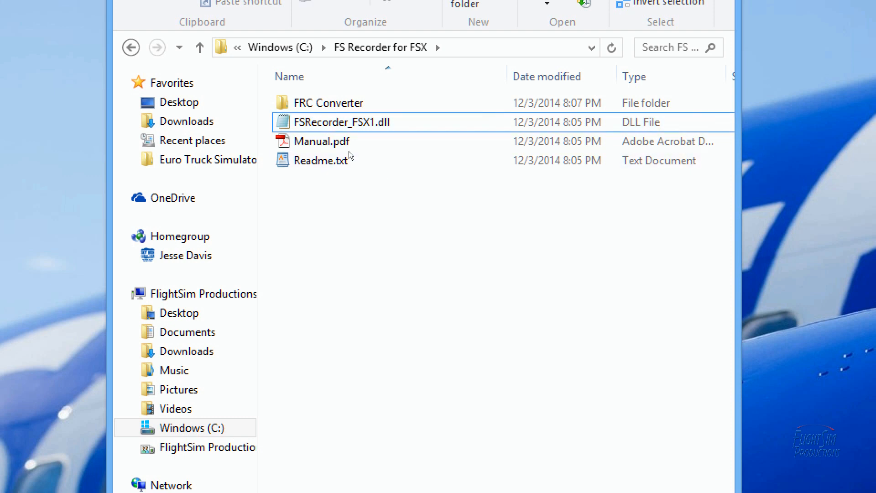
{"action": "left_click", "coordinate": [320, 159]}
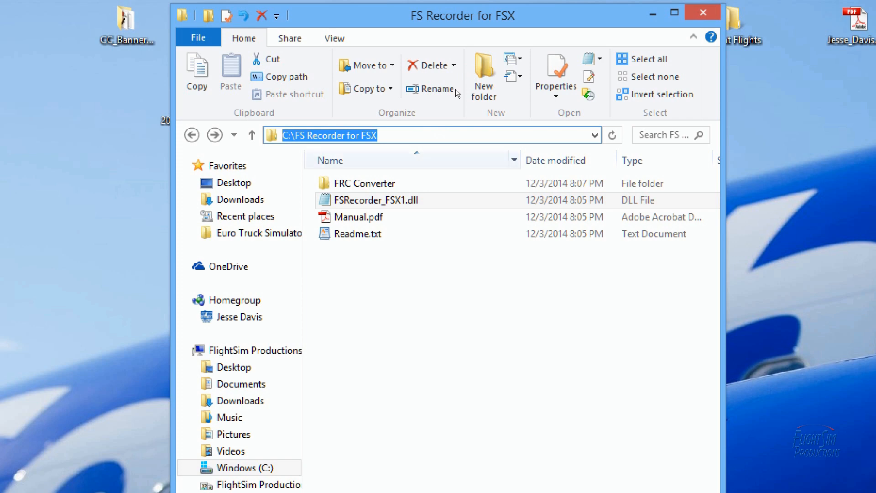
Navigate to the Roaming folder by entering %appdata% in the Explorer address bar
{"action": "type", "text": "%"}
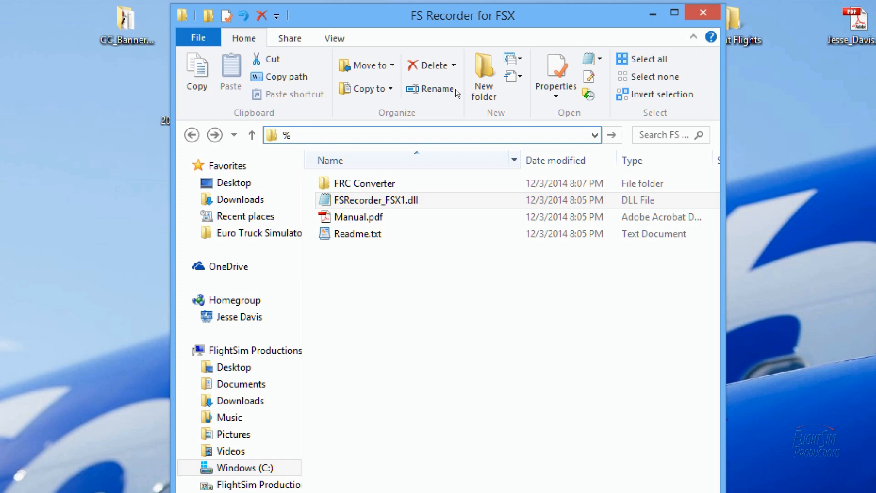
{"action": "type", "text": "a"}
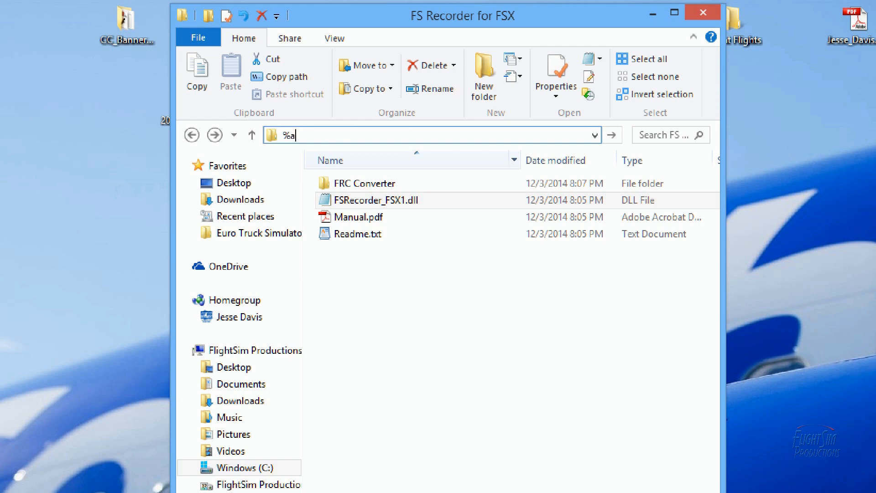
{"action": "type", "text": "ppda"}
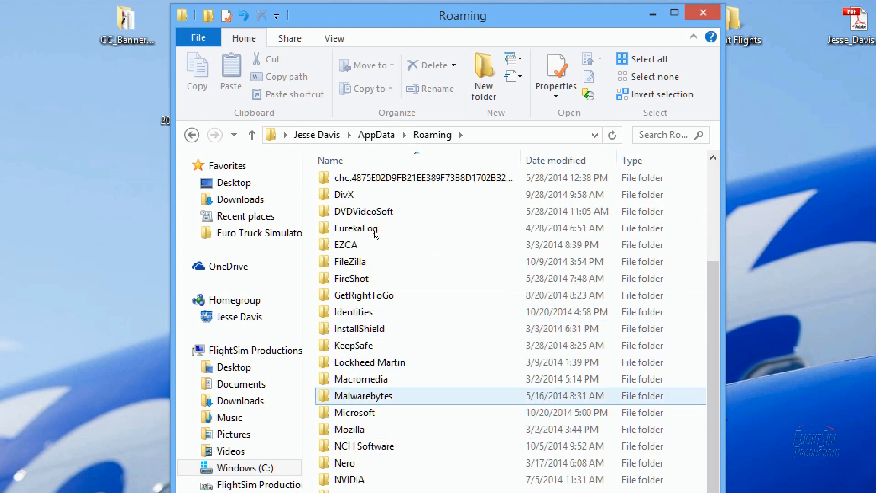
Open the Microsoft\FSX settings folder that holds dll.xml and FSX.cfg
{"action": "double_click", "coordinate": [354, 412]}
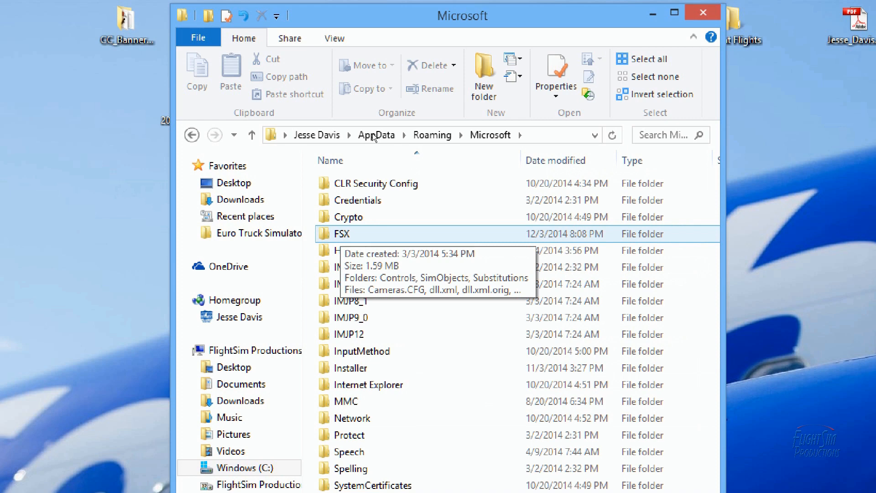
{"action": "double_click", "coordinate": [343, 233]}
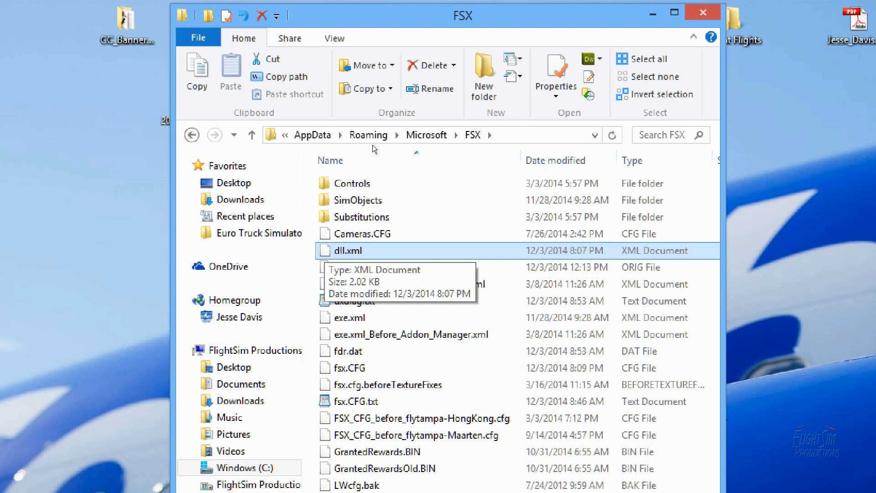
Open dll.xml from the FSX settings folder in Notepad via Open with
{"action": "right_click", "coordinate": [347, 250]}
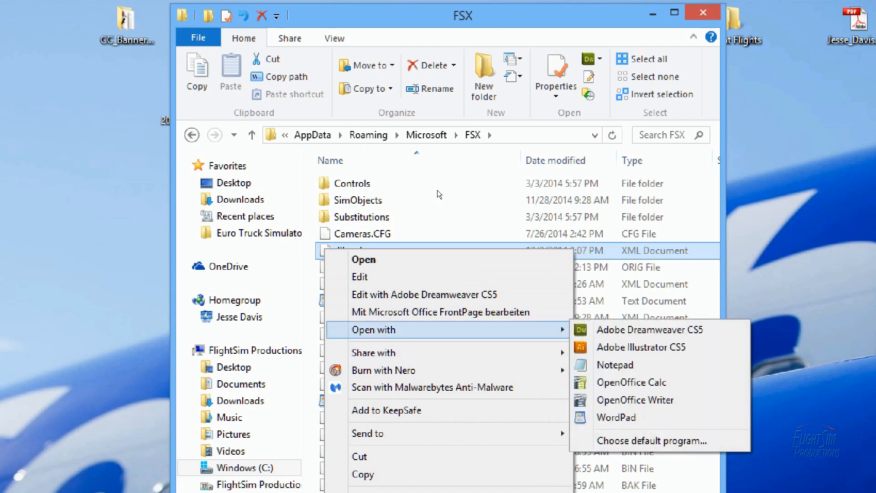
{"action": "mouse_move", "coordinate": [615, 365]}
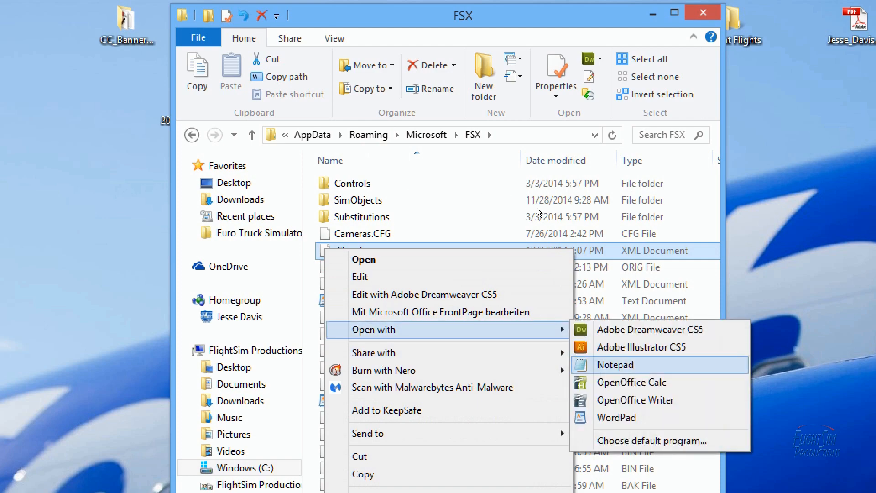
{"action": "left_click", "coordinate": [615, 365]}
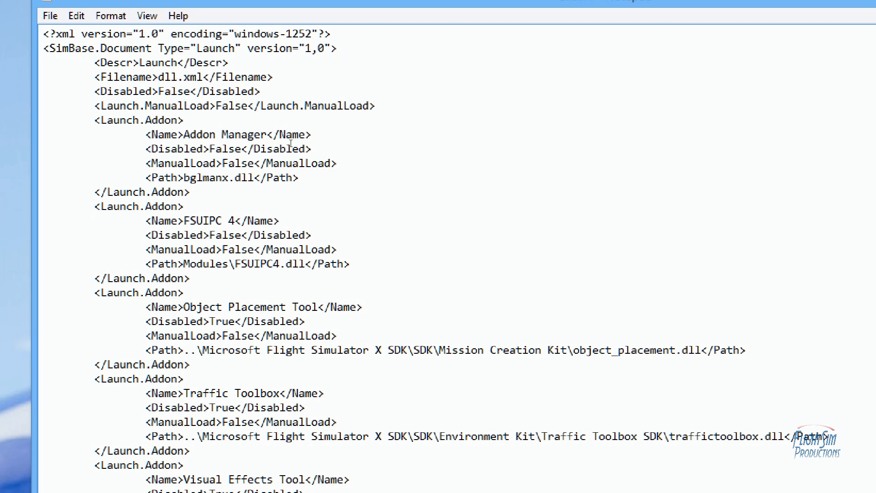
Scroll to the FS Recorder Launch.Addon entry at the end and break its tags onto separate lines
{"action": "scroll", "scroll_direction": "down", "scroll_amount": 3}
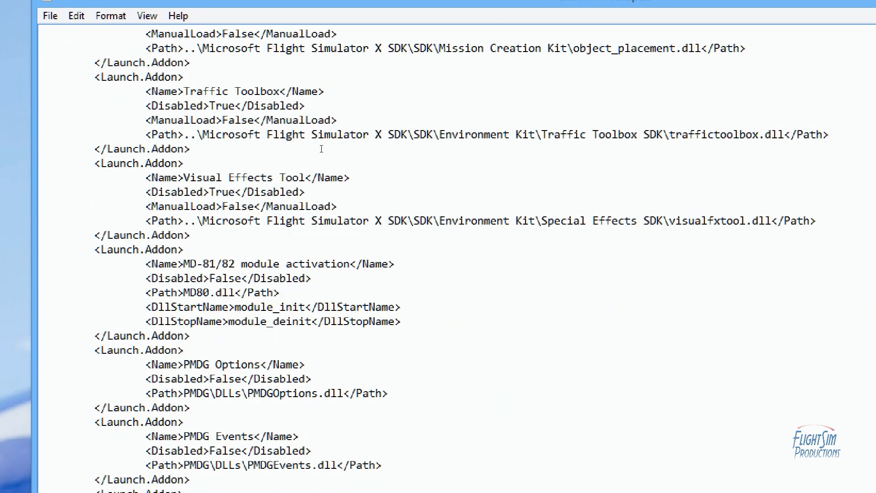
{"action": "scroll", "scroll_direction": "down", "scroll_amount": 3}
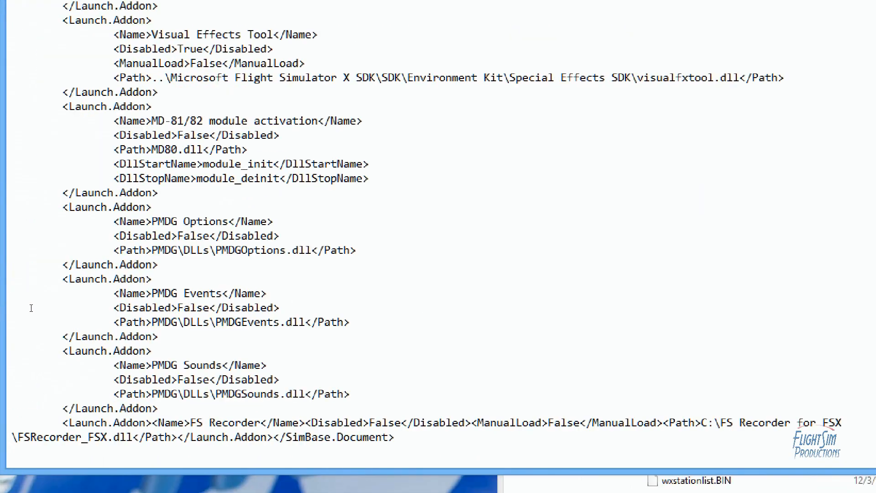
{"action": "mouse_move", "coordinate": [83, 318]}
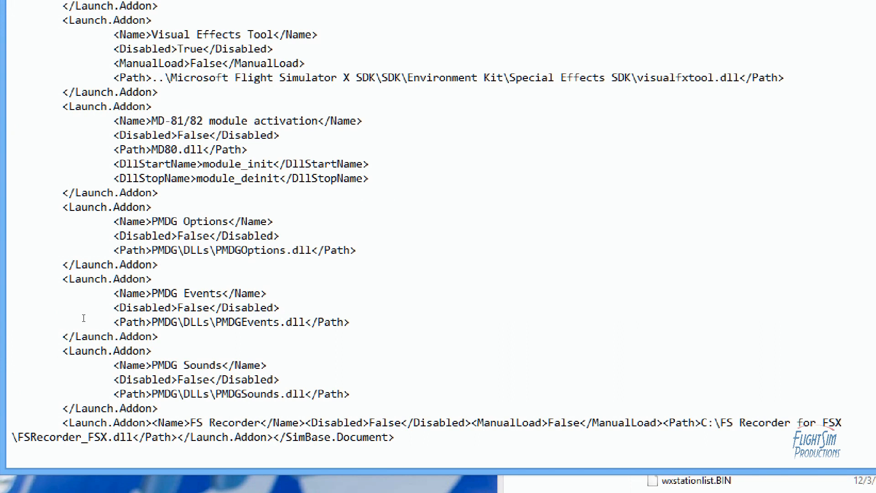
{"action": "mouse_move", "coordinate": [88, 313]}
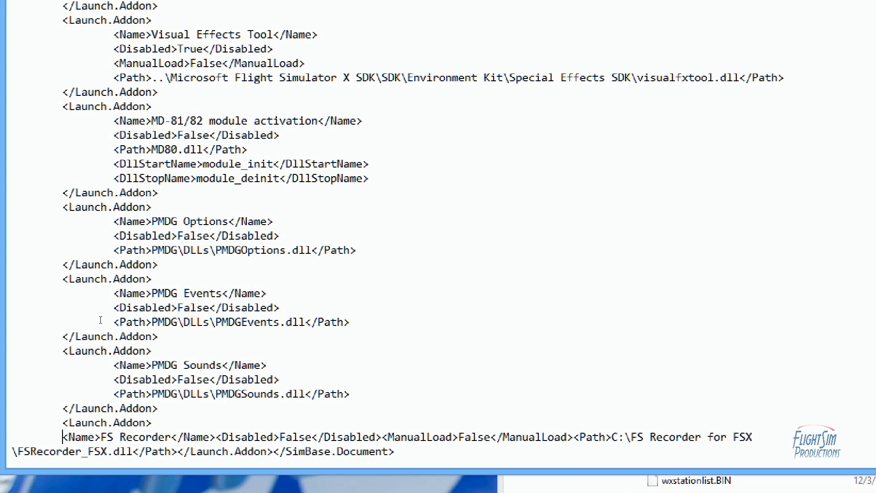
{"action": "mouse_move", "coordinate": [116, 322]}
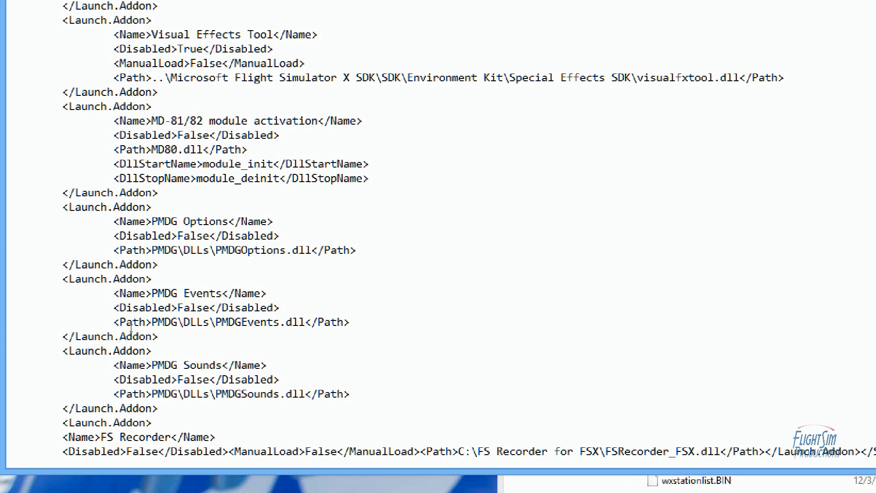
{"action": "scroll", "scroll_direction": "down", "scroll_amount": 3}
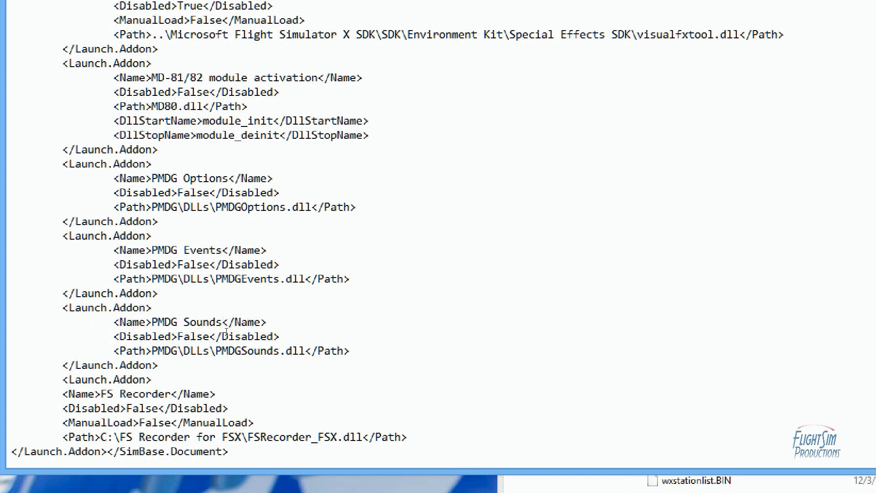
{"action": "scroll", "scroll_direction": "down", "scroll_amount": 3}
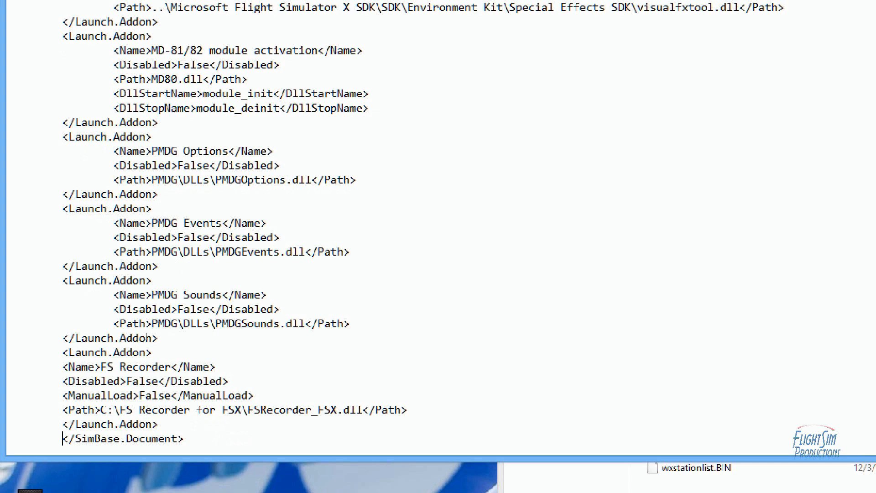
{"action": "mouse_move", "coordinate": [179, 309]}
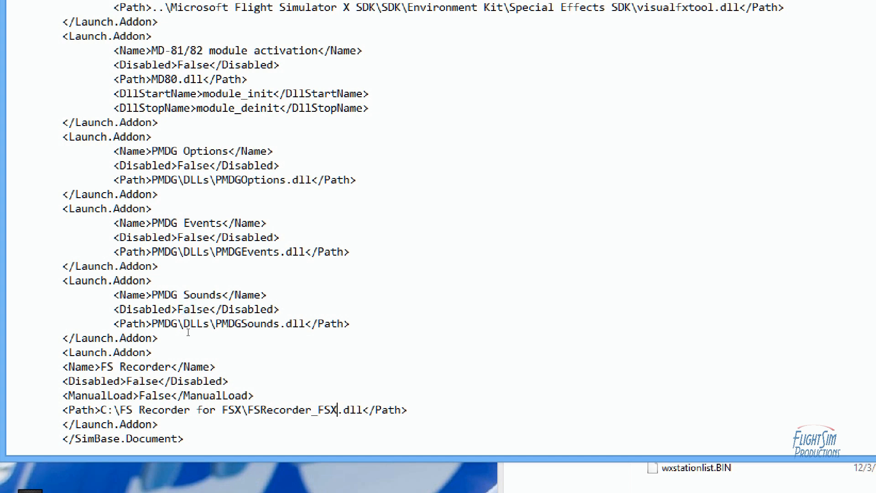
Change the Path line to FSRecorder_FSX1.dll, then save and close dll.xml
{"action": "type", "text": "1"}
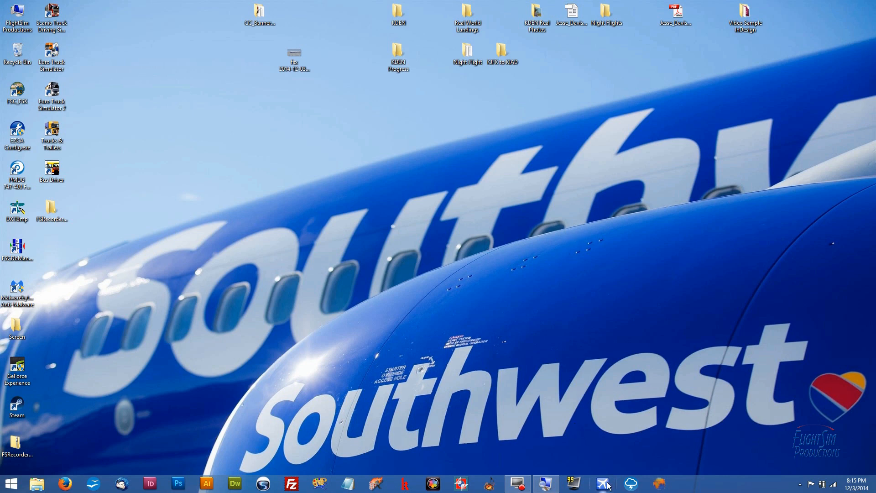
Launch FSX, run the unverified FSRecorder_FSX1.dll module and mark it as always trusted
{"action": "left_click", "coordinate": [600, 480]}
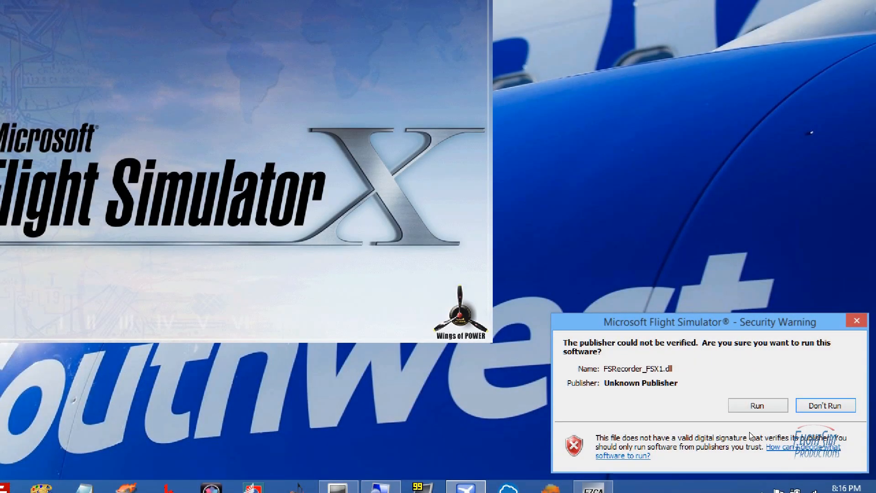
{"action": "mouse_move", "coordinate": [755, 431]}
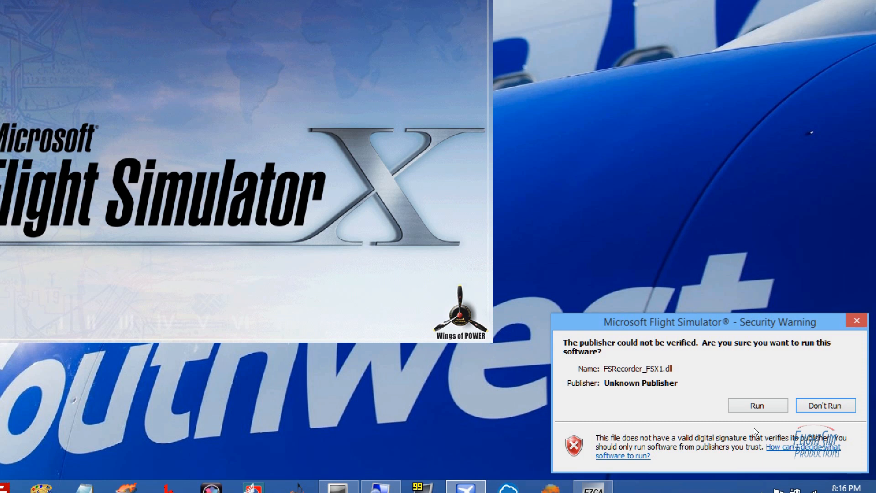
{"action": "left_click", "coordinate": [757, 405]}
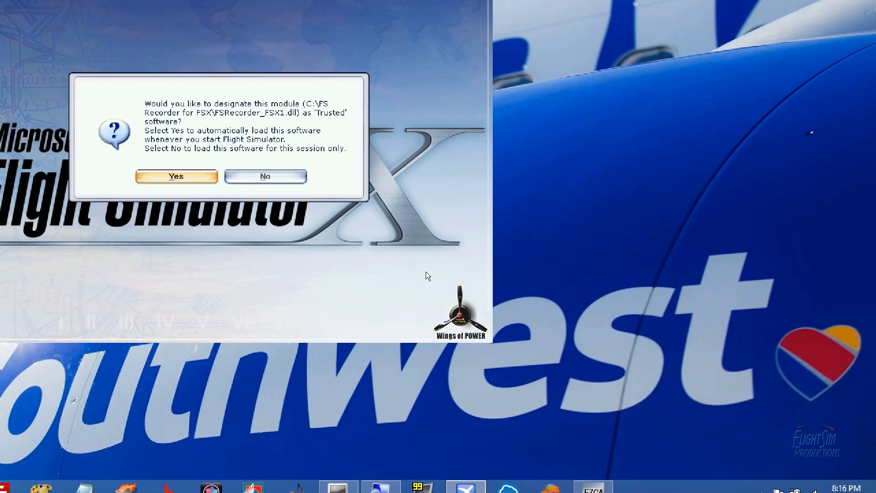
{"action": "mouse_move", "coordinate": [410, 280]}
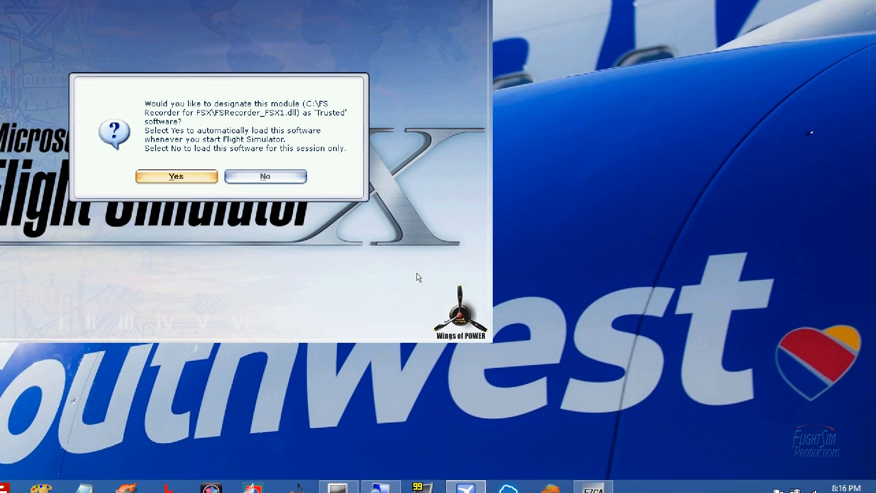
{"action": "left_click", "coordinate": [177, 176]}
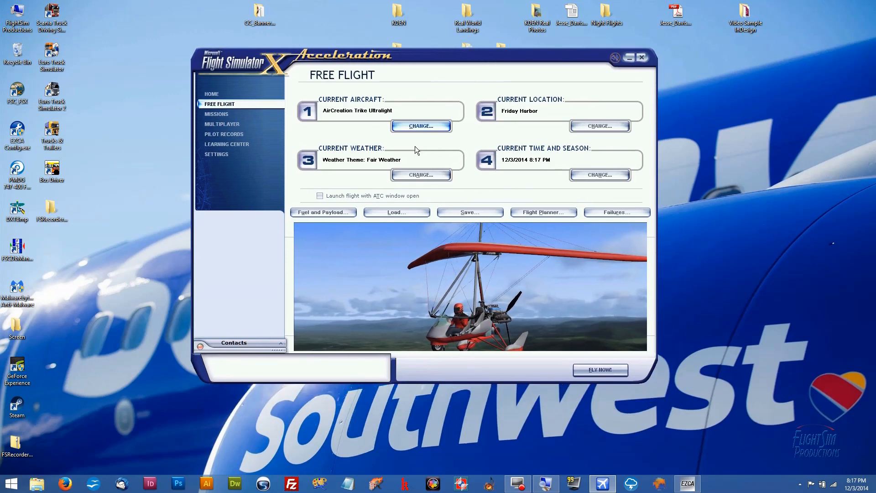
Accept the Free Flight time and season settings and start the ultralight flight at Friday Harbor
{"action": "left_click", "coordinate": [600, 174]}
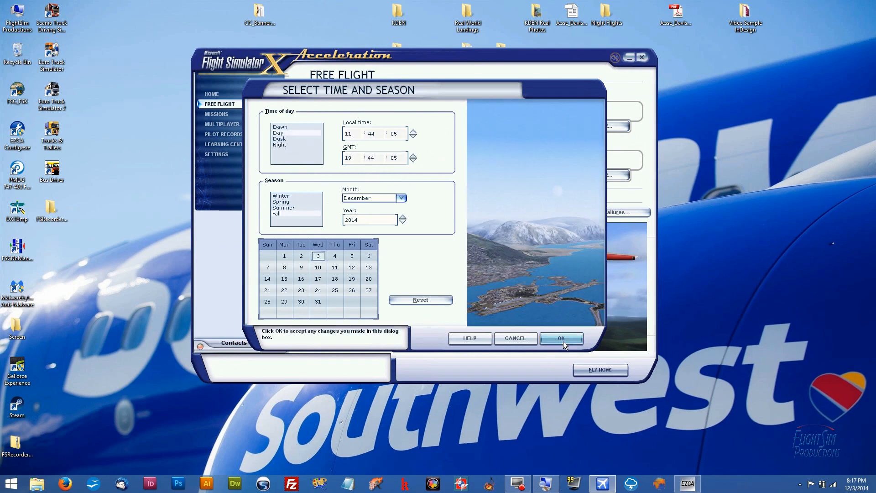
{"action": "left_click", "coordinate": [561, 337]}
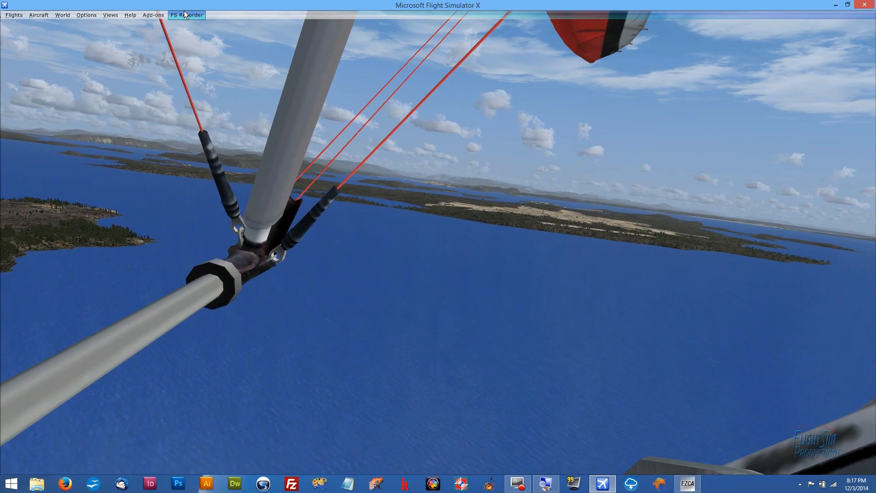
Start an FS Recorder recording with the user aircraft interval set to 1/32 sec
{"action": "left_click", "coordinate": [189, 14]}
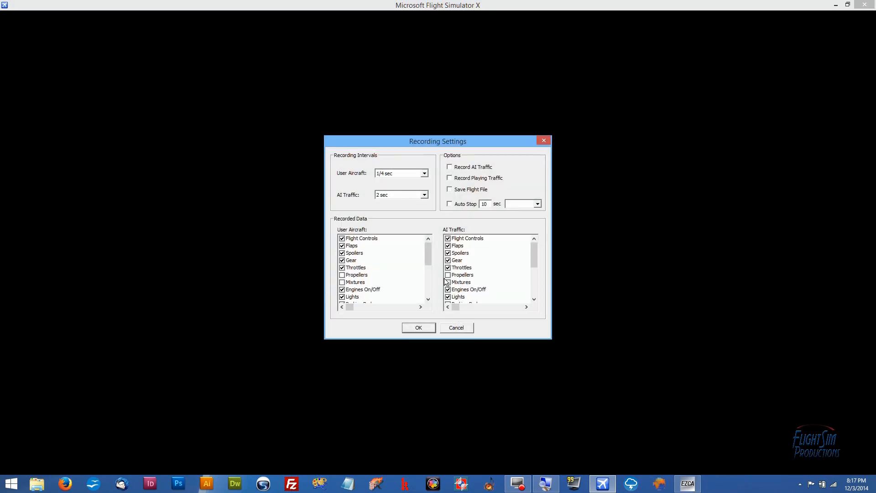
{"action": "left_click", "coordinate": [424, 173]}
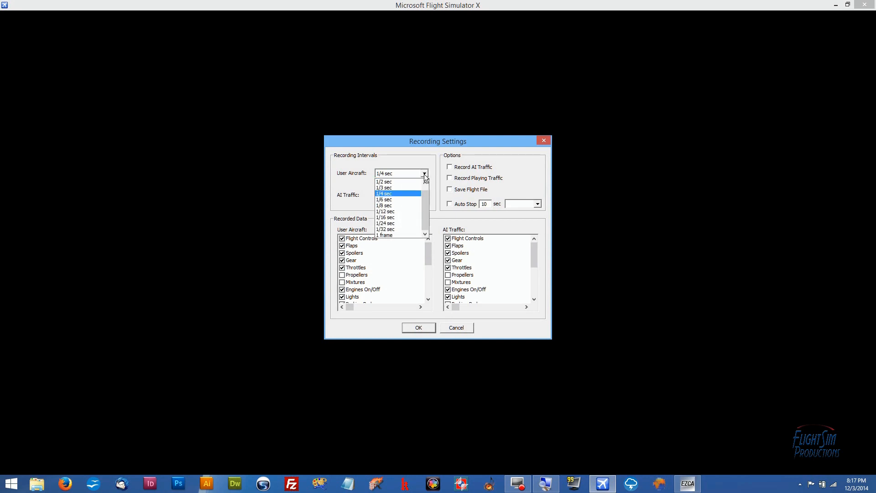
{"action": "mouse_move", "coordinate": [399, 212]}
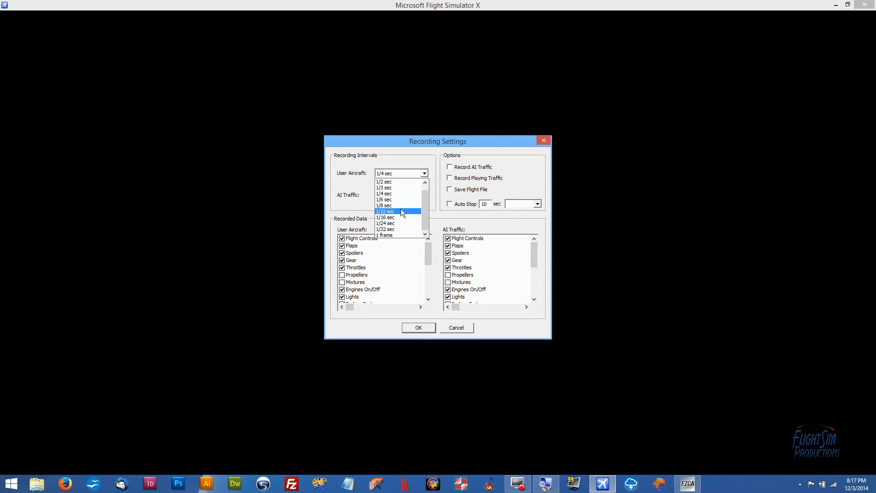
{"action": "left_click", "coordinate": [385, 229]}
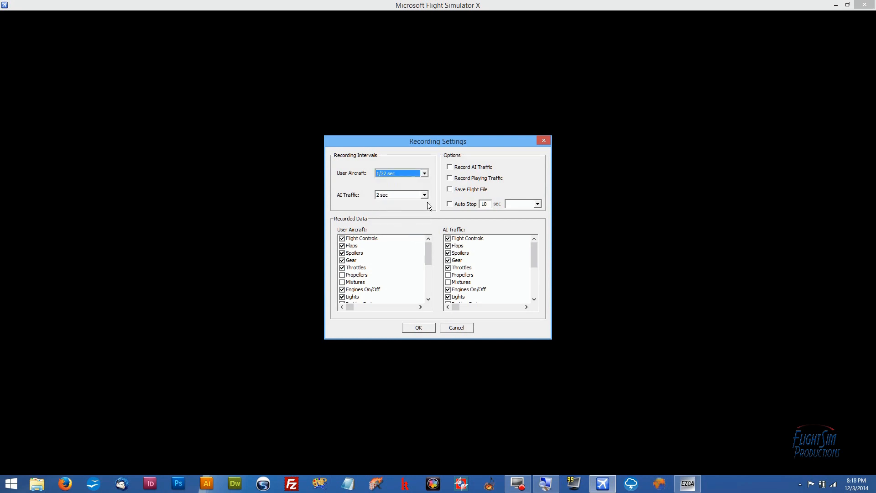
{"action": "left_click", "coordinate": [417, 327]}
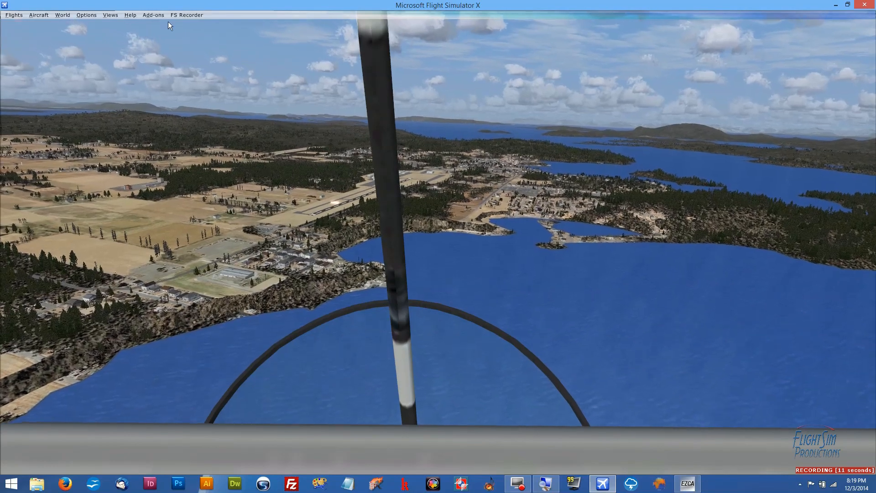
Stop the recording and save it into the FS Recorder Files folder
{"action": "left_click", "coordinate": [187, 15]}
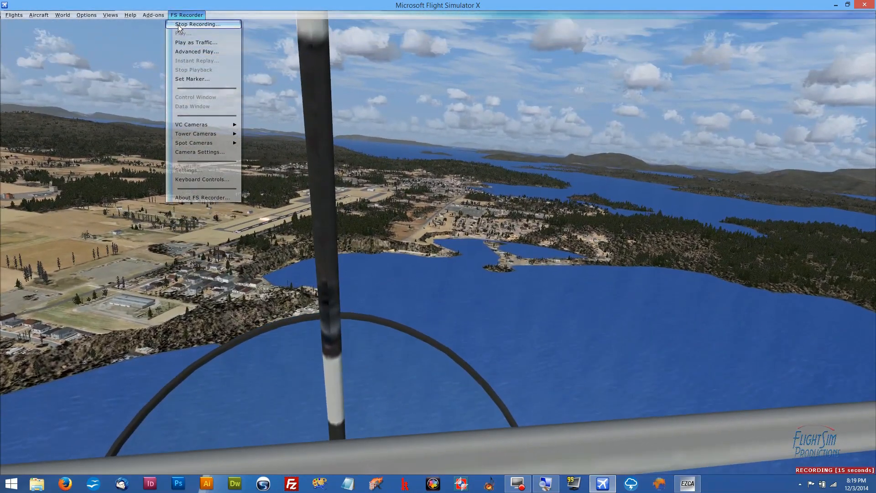
{"action": "left_click", "coordinate": [197, 24]}
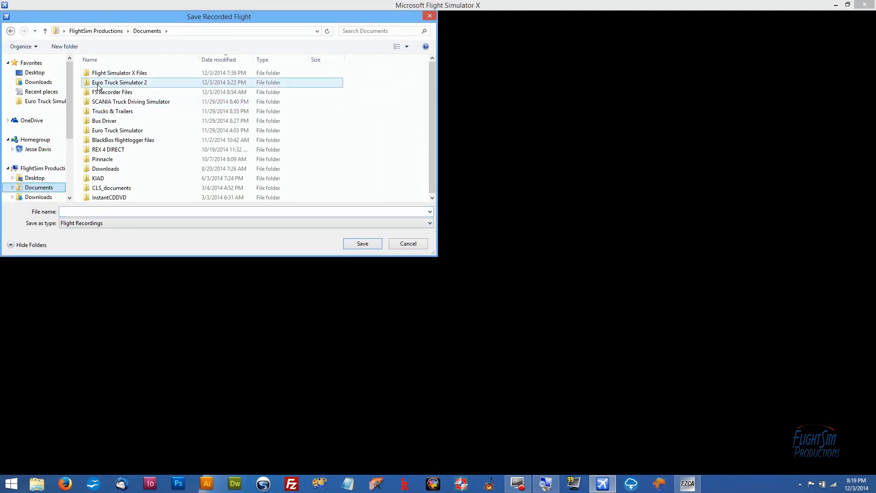
{"action": "double_click", "coordinate": [113, 92]}
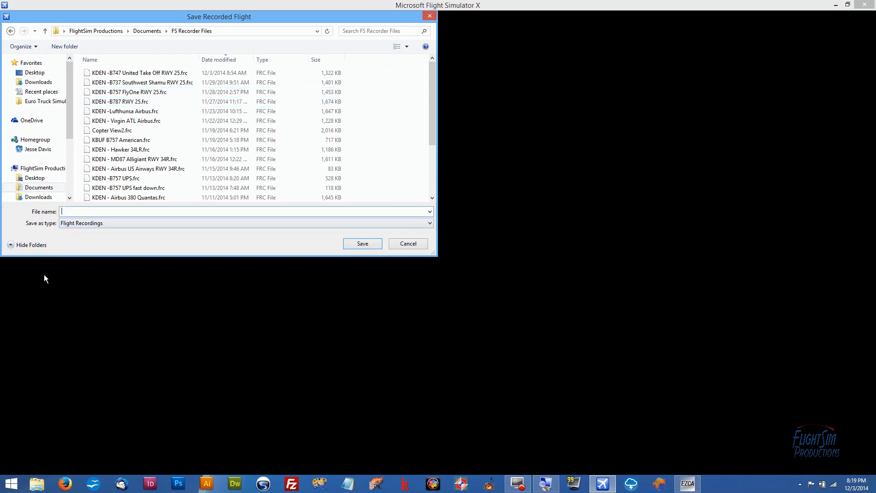
{"action": "left_click", "coordinate": [409, 243]}
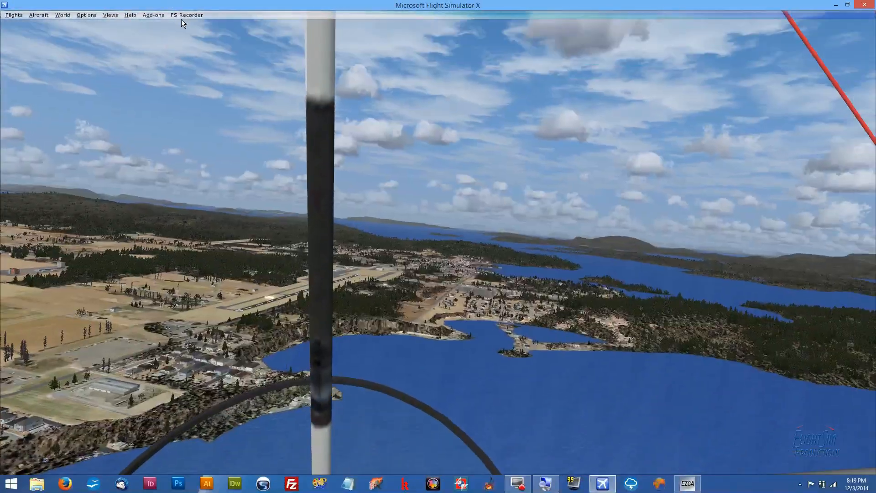
Play back the saved test.frc recording from the FS Recorder menu
{"action": "left_click", "coordinate": [187, 14]}
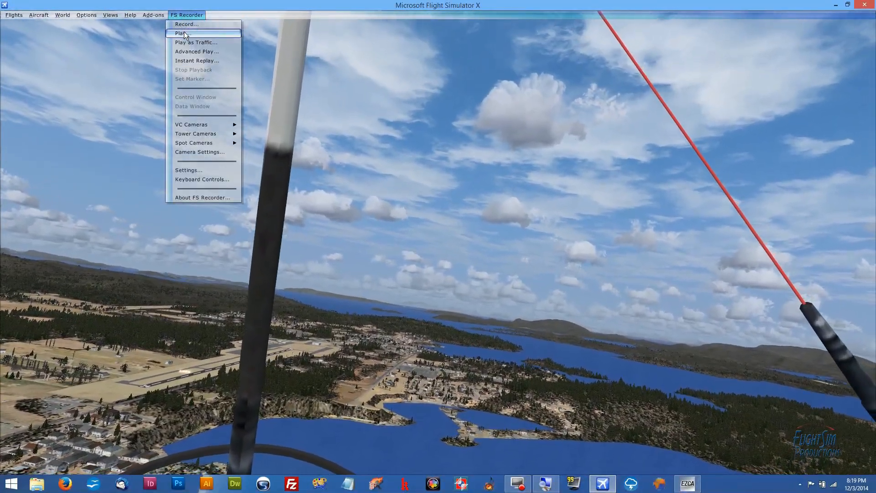
{"action": "left_click", "coordinate": [179, 33]}
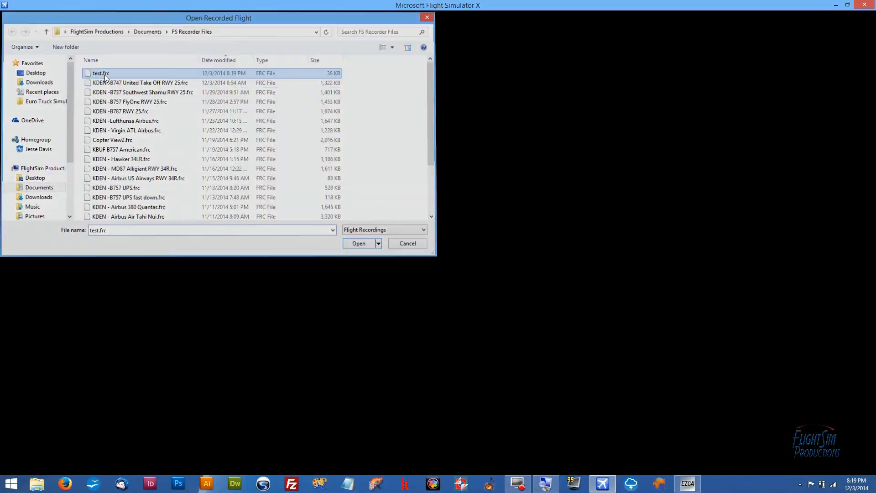
{"action": "left_click", "coordinate": [358, 243]}
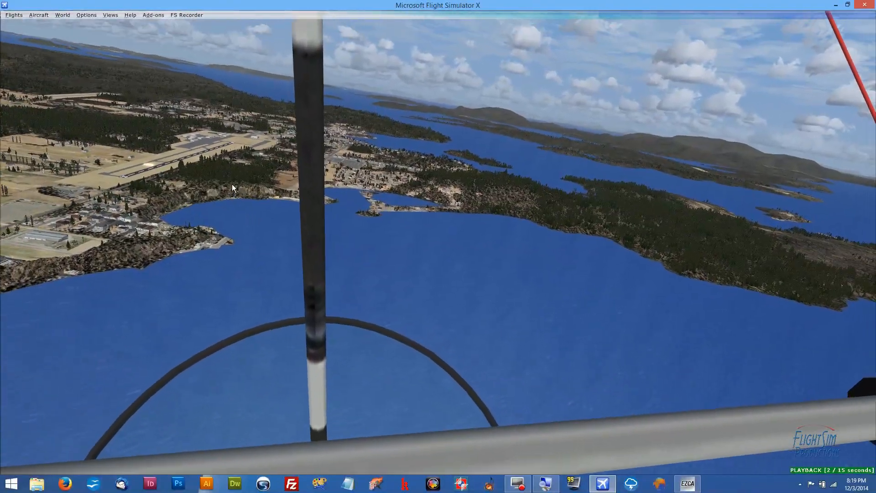